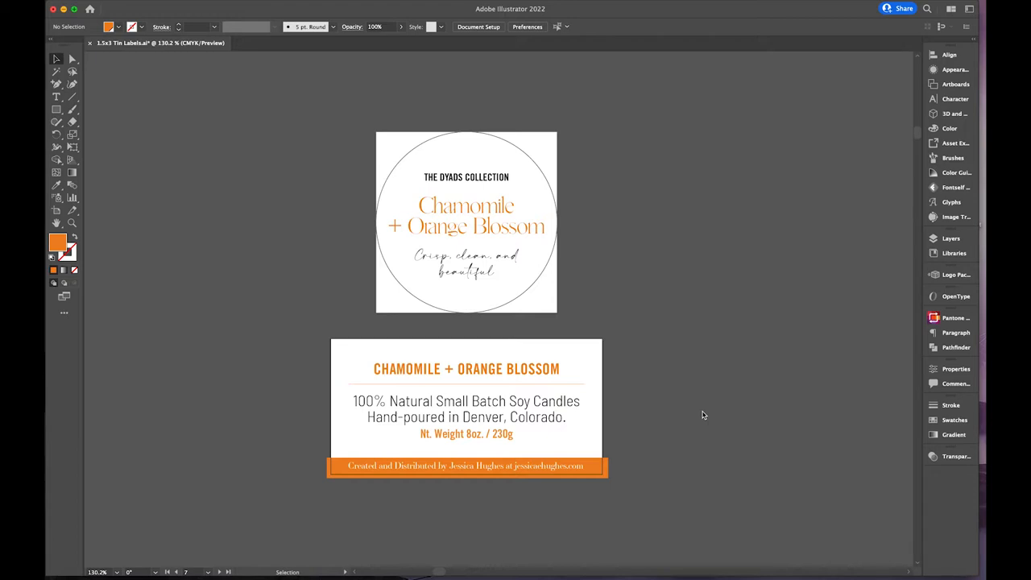
mouse_move(707, 354)
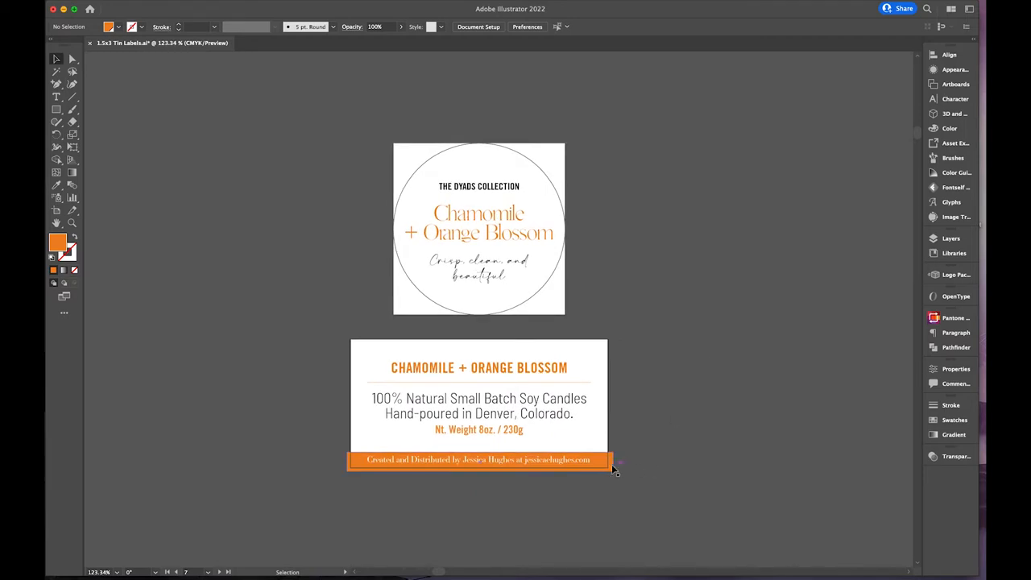
- Create new documents from the OL5375 2in Circle Labels template and the 12-up tin labels template
click(479, 460)
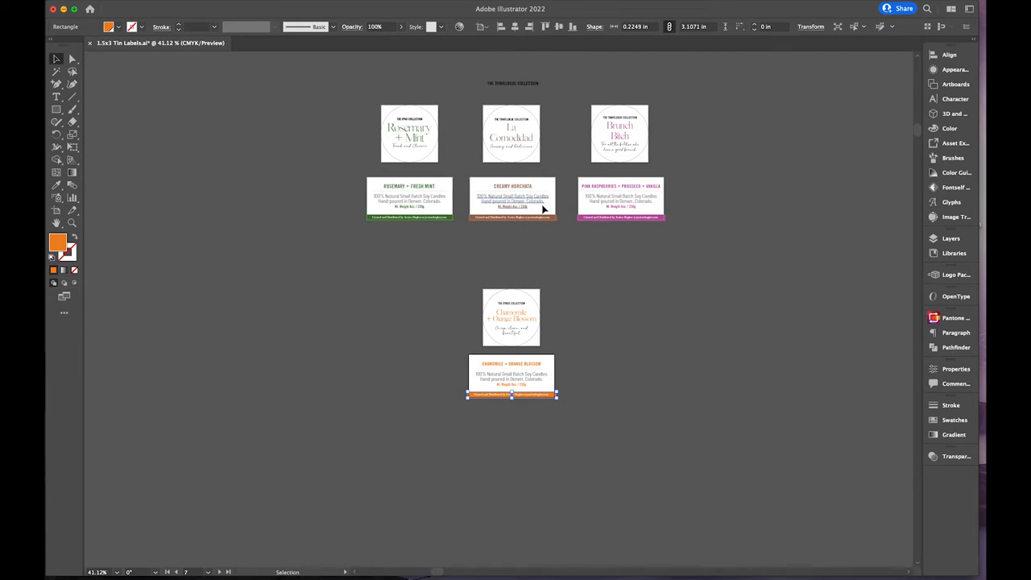
scroll(down, 3)
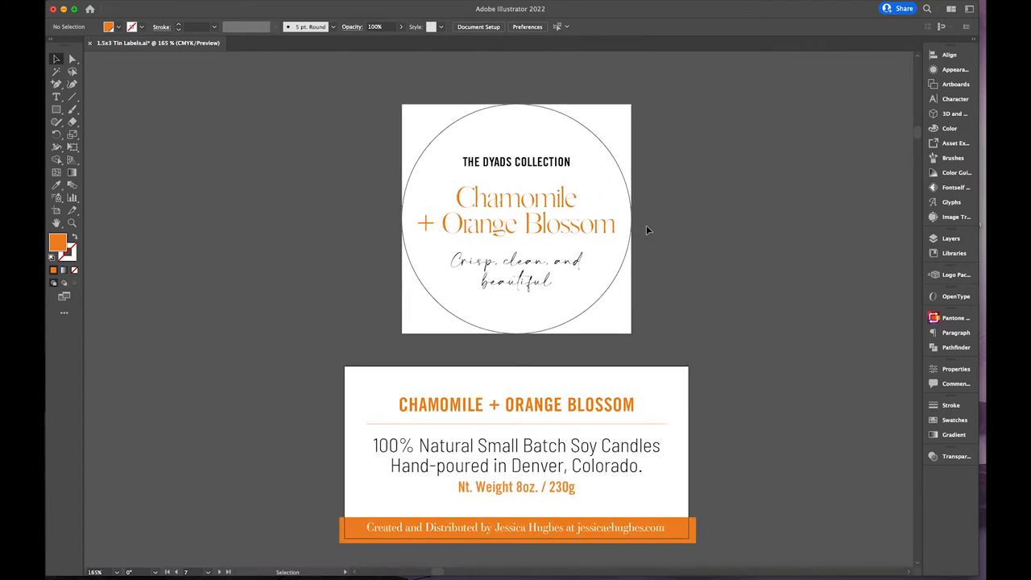
mouse_move(692, 340)
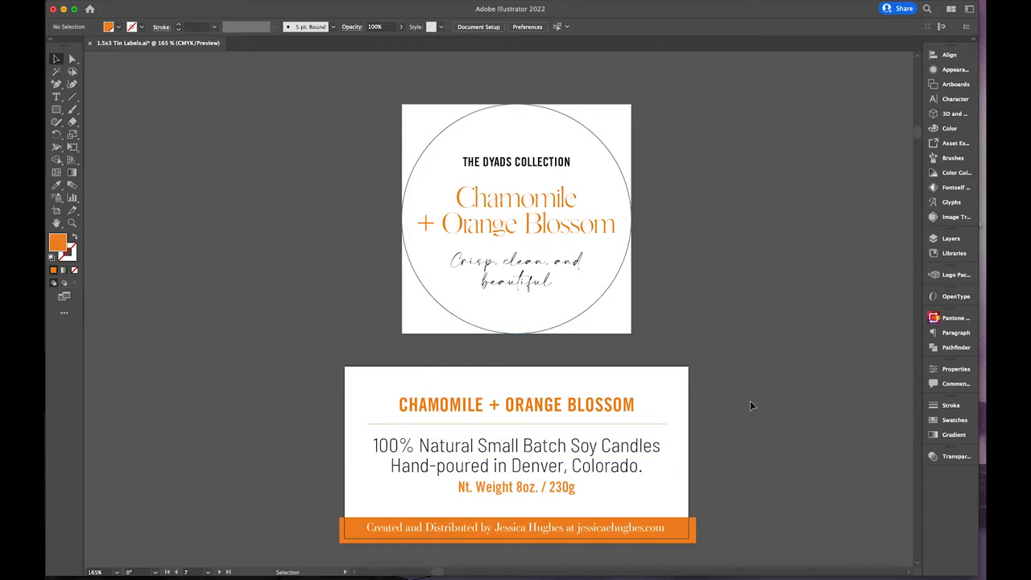
mouse_move(232, 269)
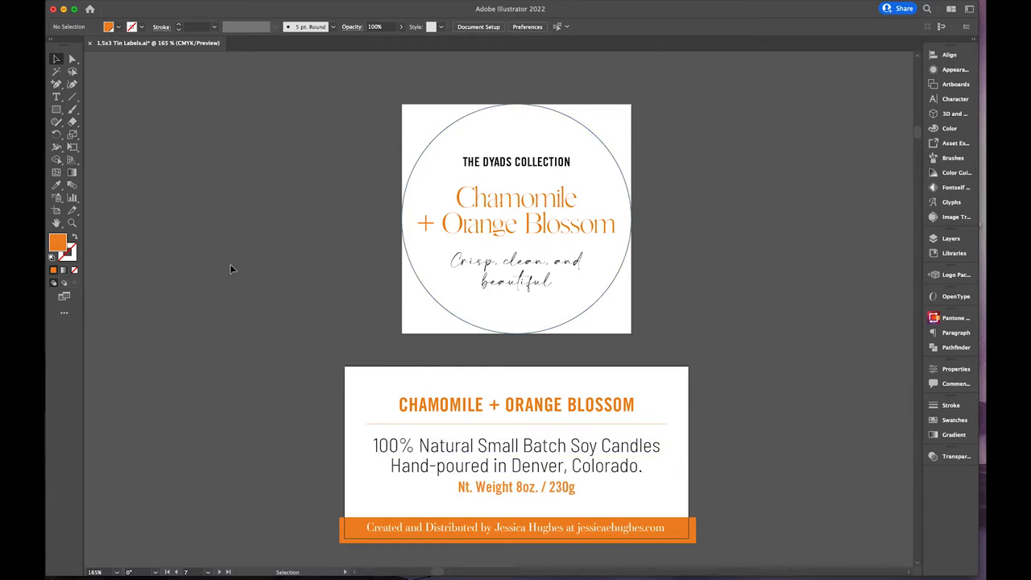
mouse_move(319, 250)
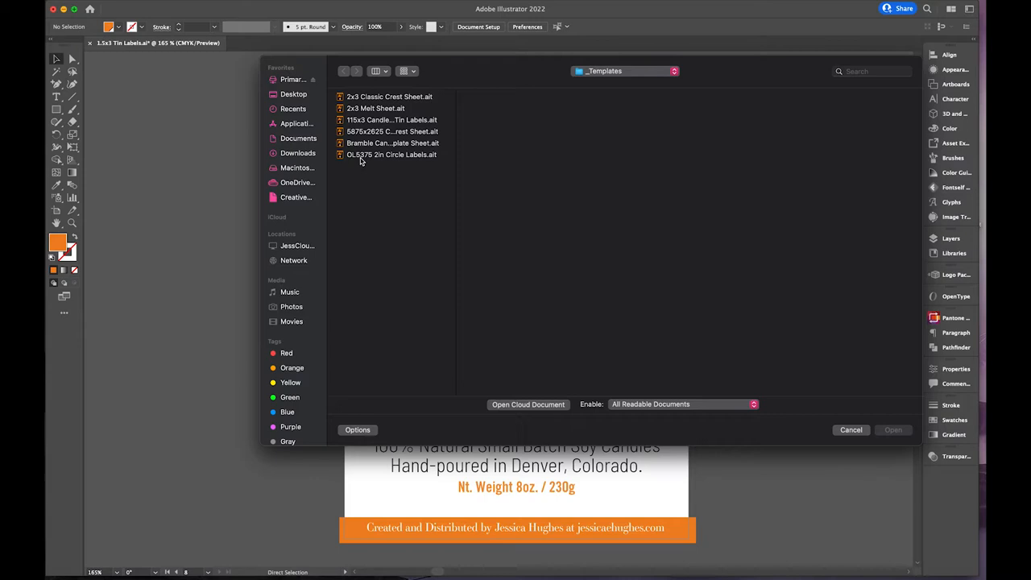
mouse_move(397, 159)
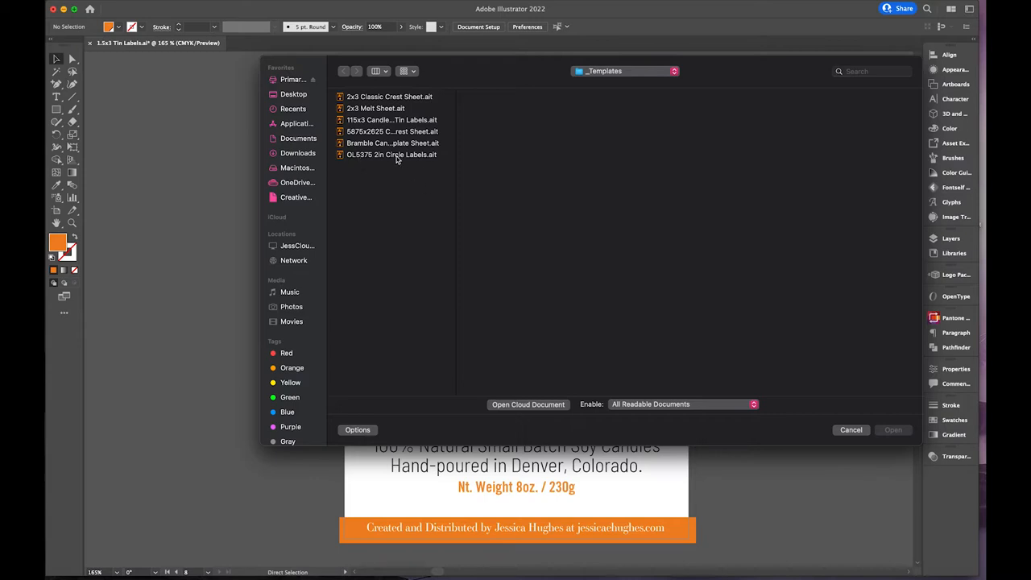
click(388, 153)
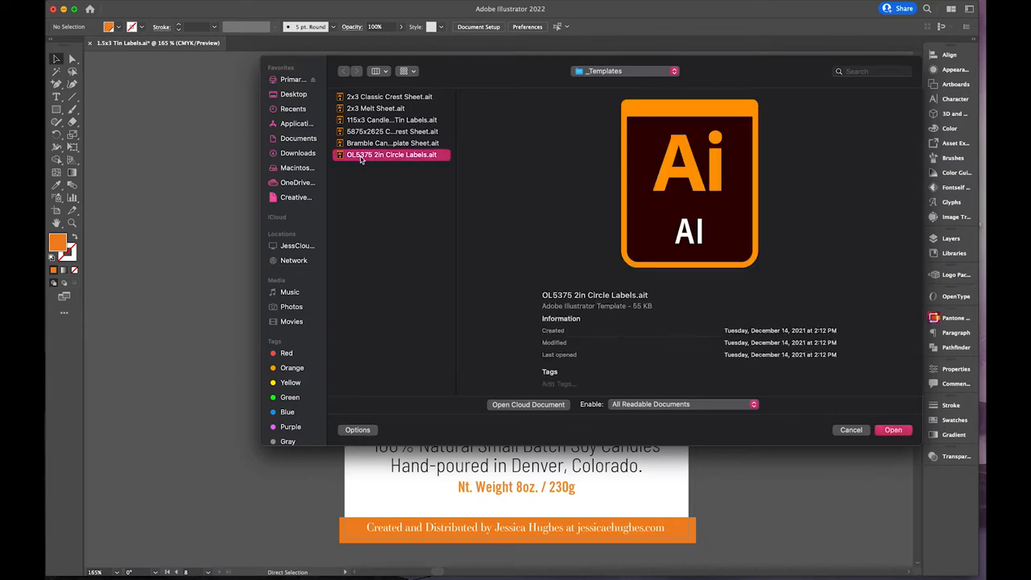
mouse_move(373, 160)
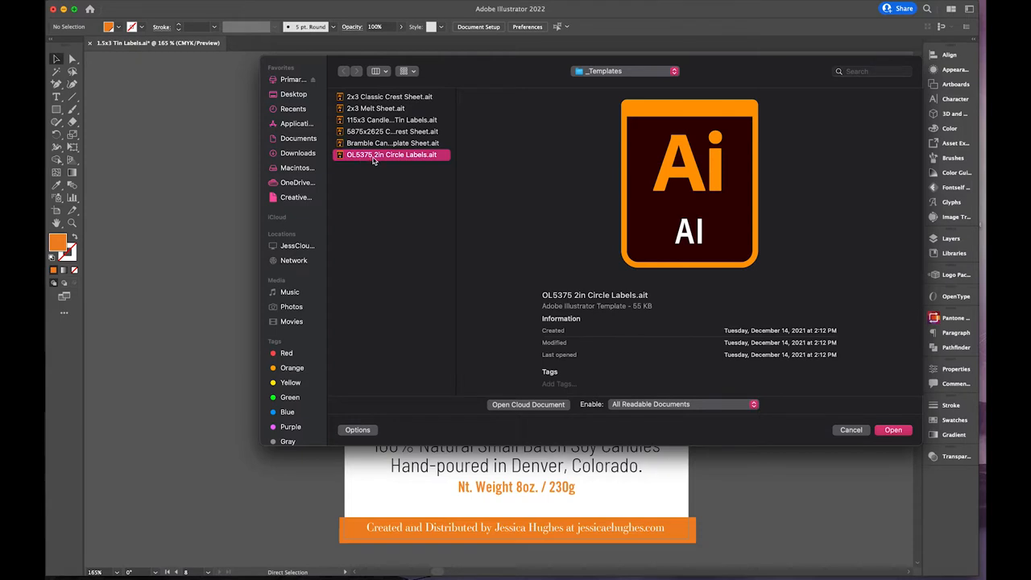
mouse_move(381, 161)
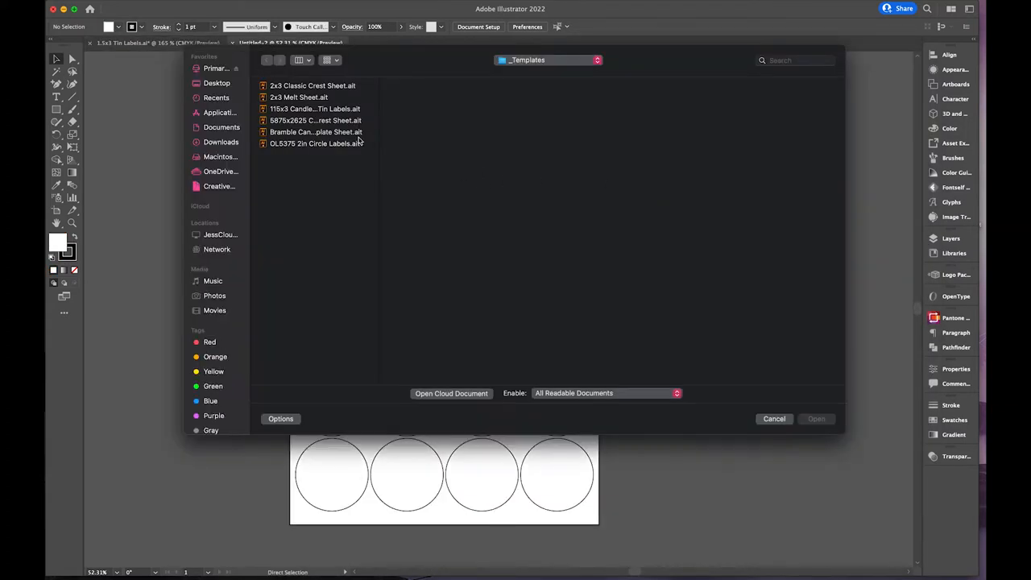
click(313, 109)
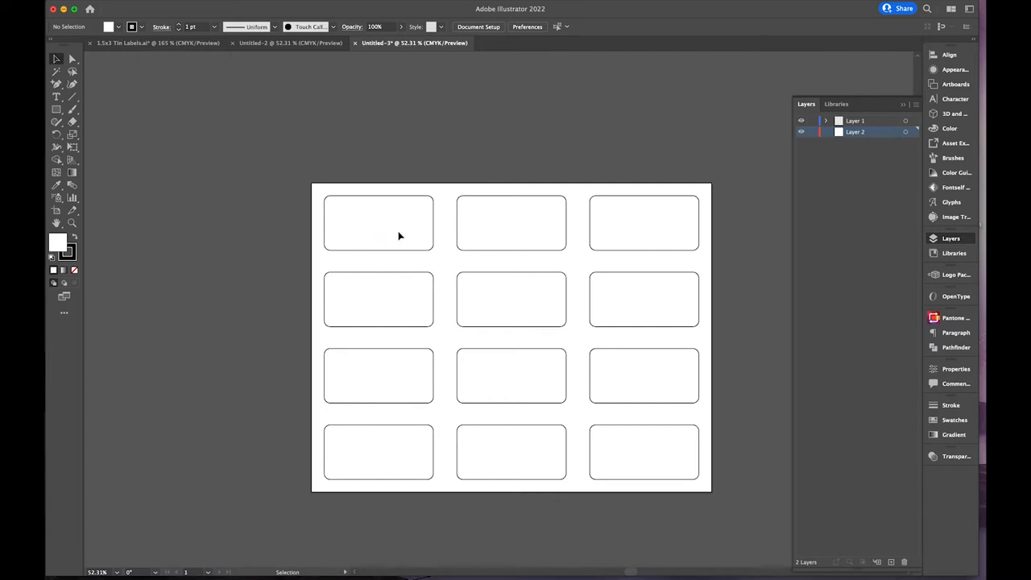
mouse_move(511, 241)
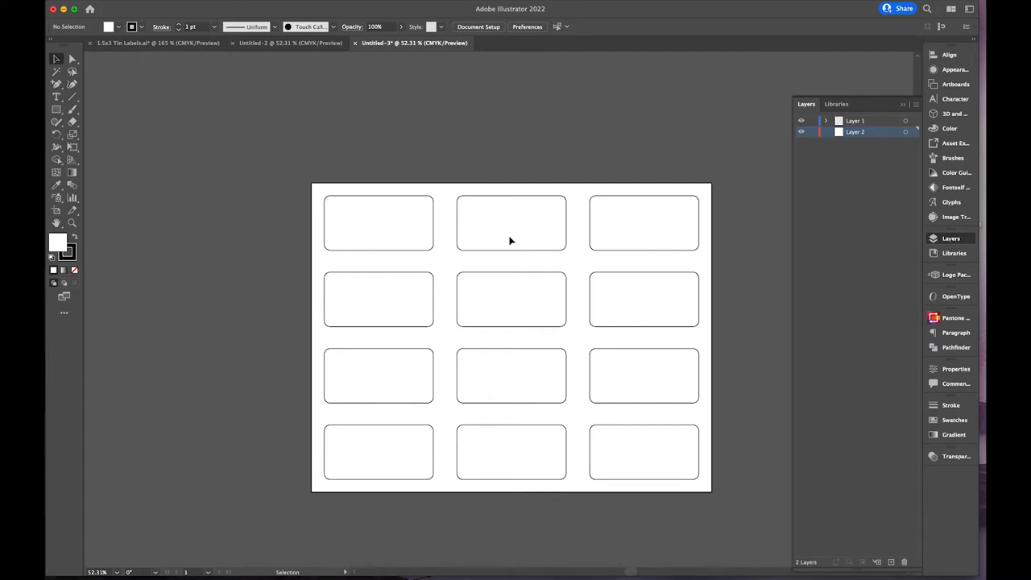
mouse_move(496, 296)
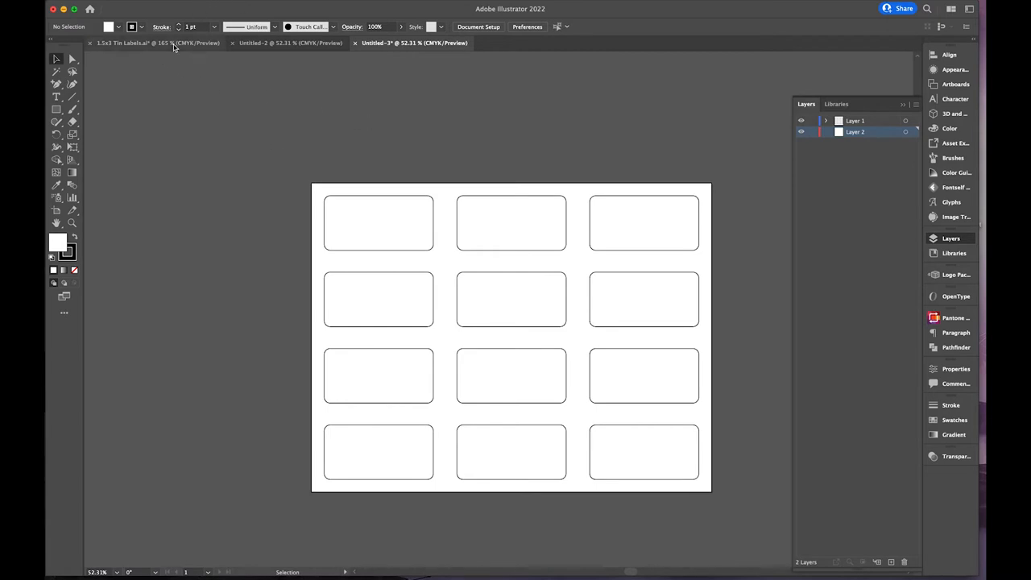
- Switch back to the 1.5x3 Tin Labels.ai document tab
click(145, 46)
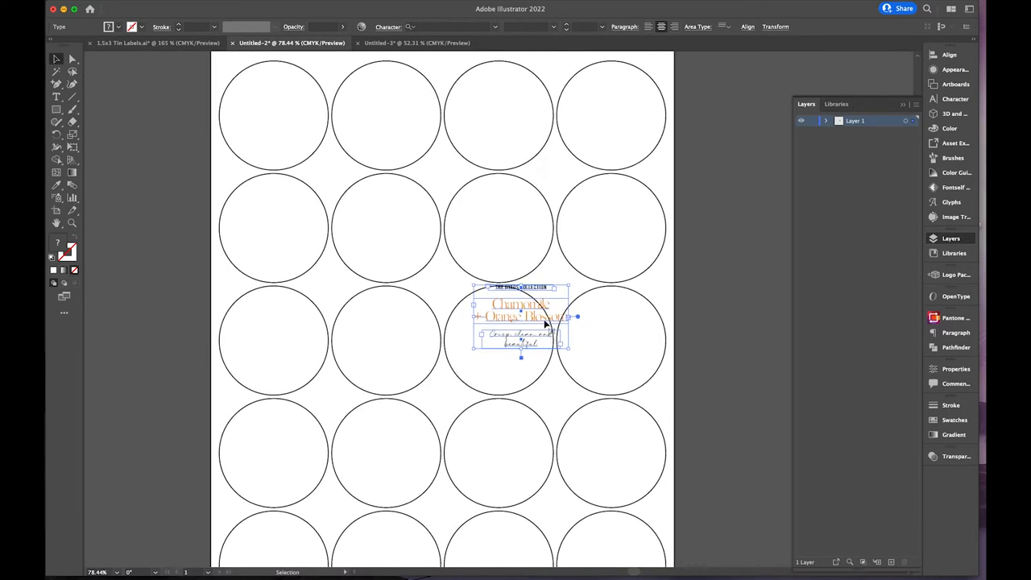
- Place the lid design in the top-left circle, copy it along the row, and start saving
drag(520, 315, 234, 117)
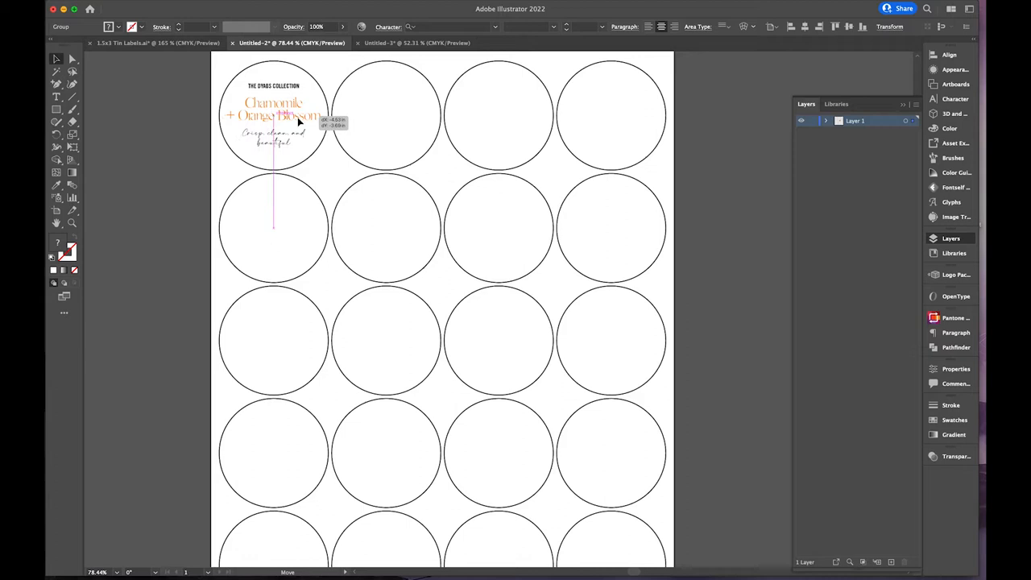
drag(274, 117, 386, 116)
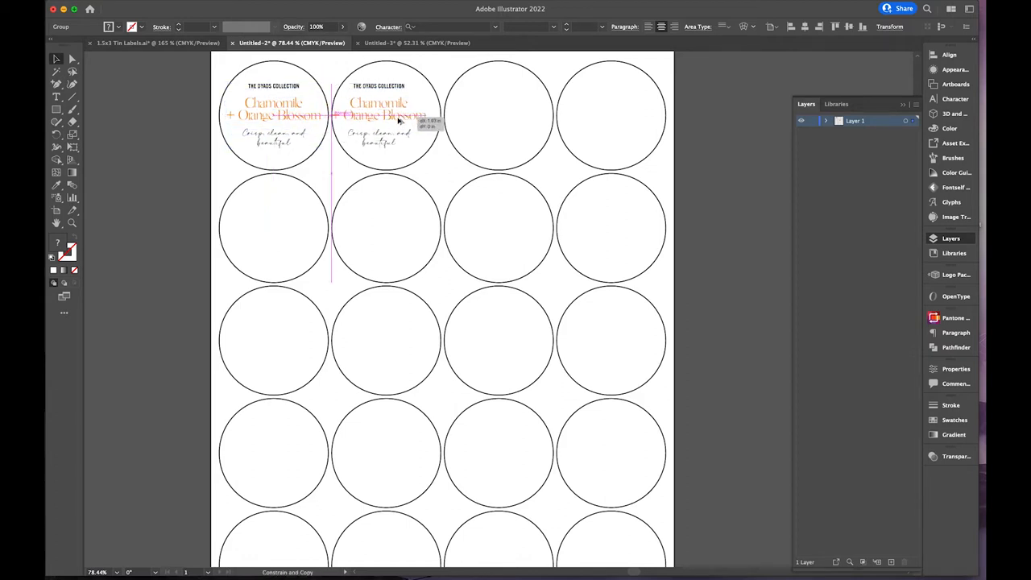
drag(386, 114, 499, 114)
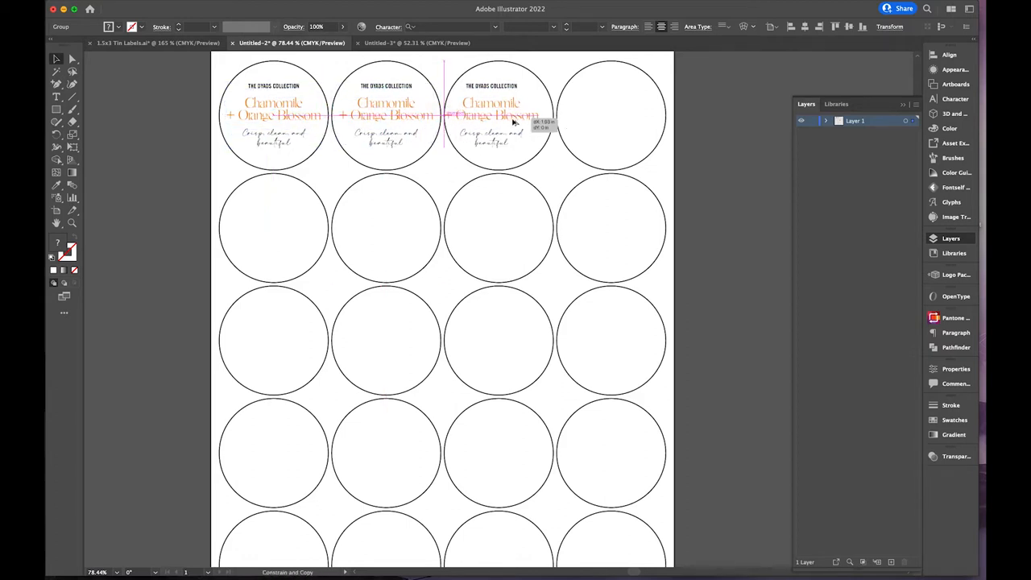
click(510, 116)
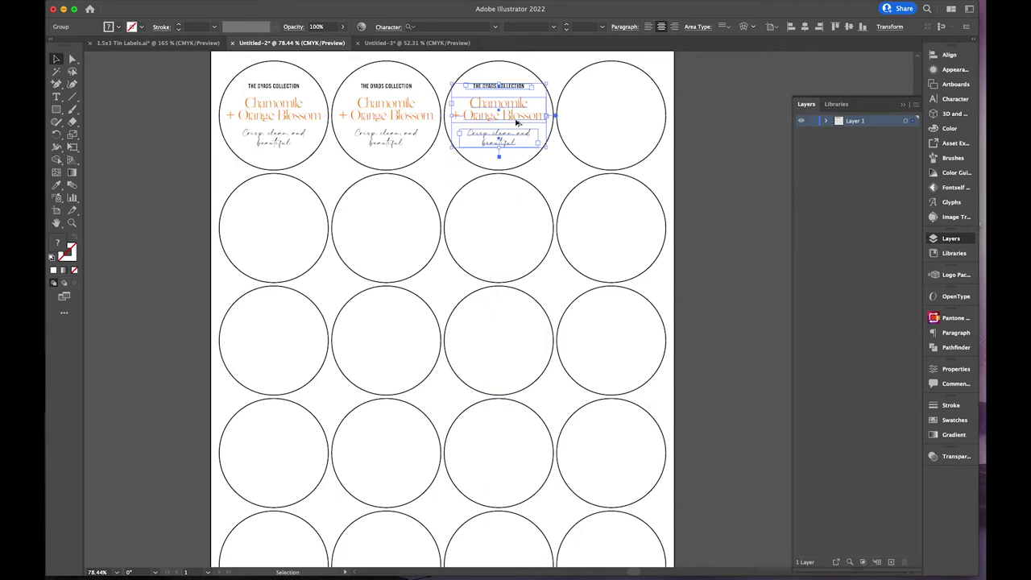
drag(497, 113, 610, 113)
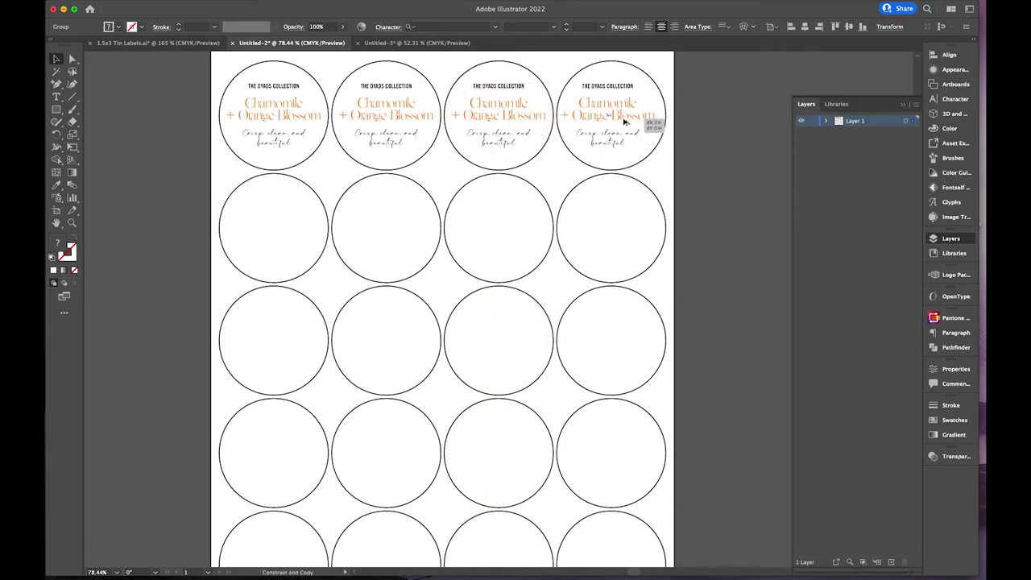
click(612, 113)
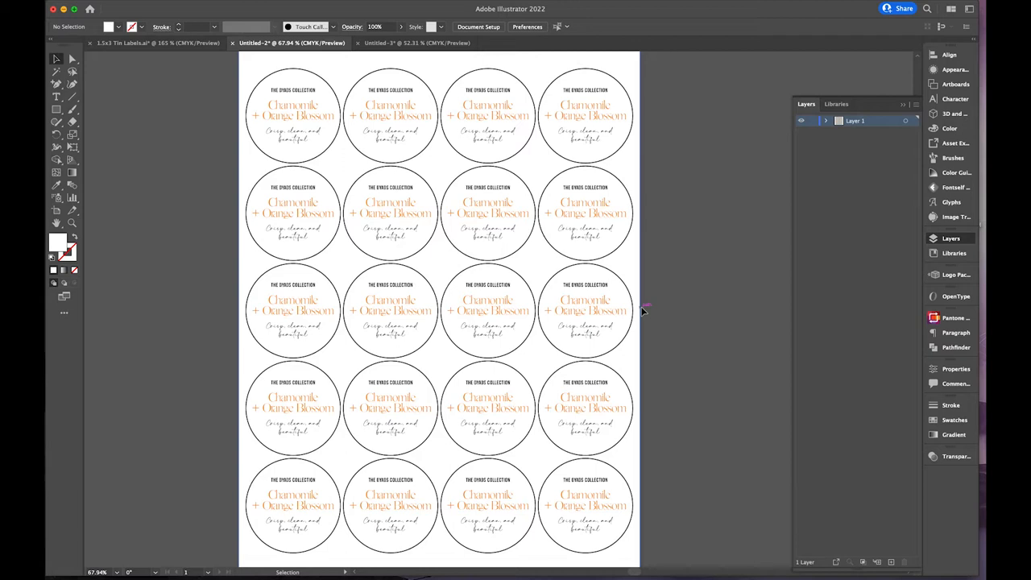
mouse_move(686, 185)
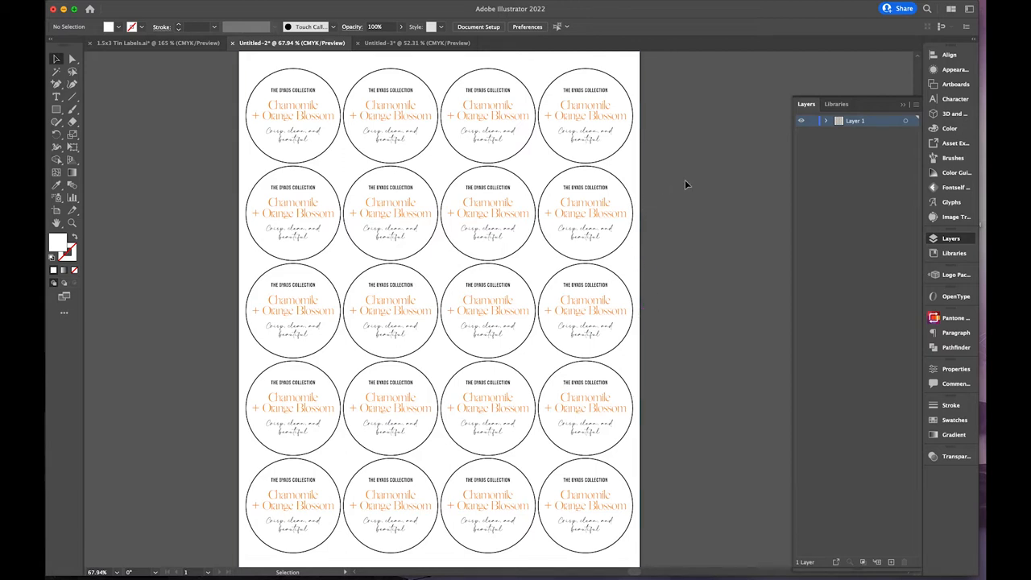
mouse_move(671, 171)
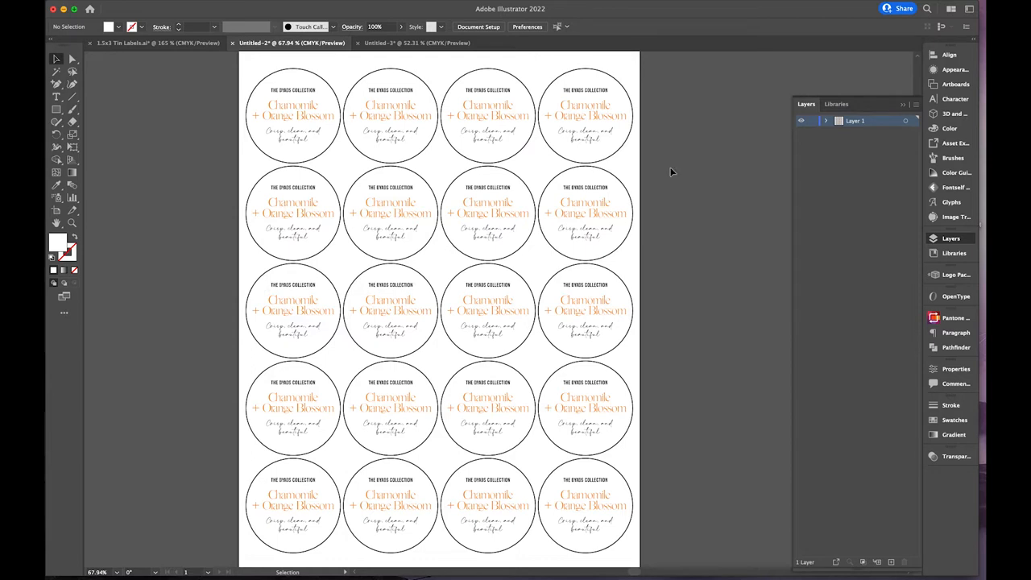
key(cmd+s)
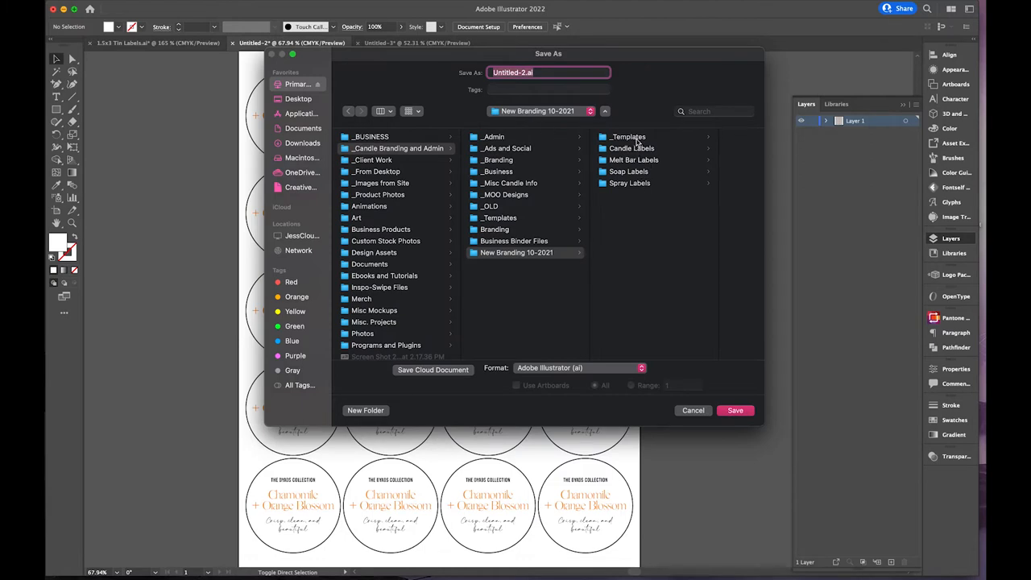
- Save the sheet as a 'Tin Lid sheet' Adobe PDF in Candle Labels > _PDFs for print
click(630, 147)
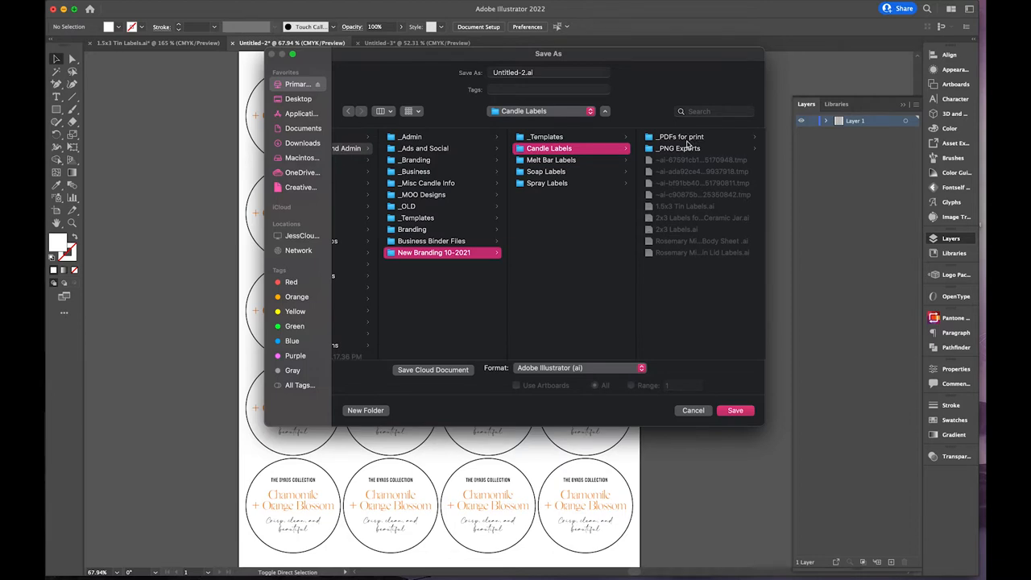
double_click(681, 136)
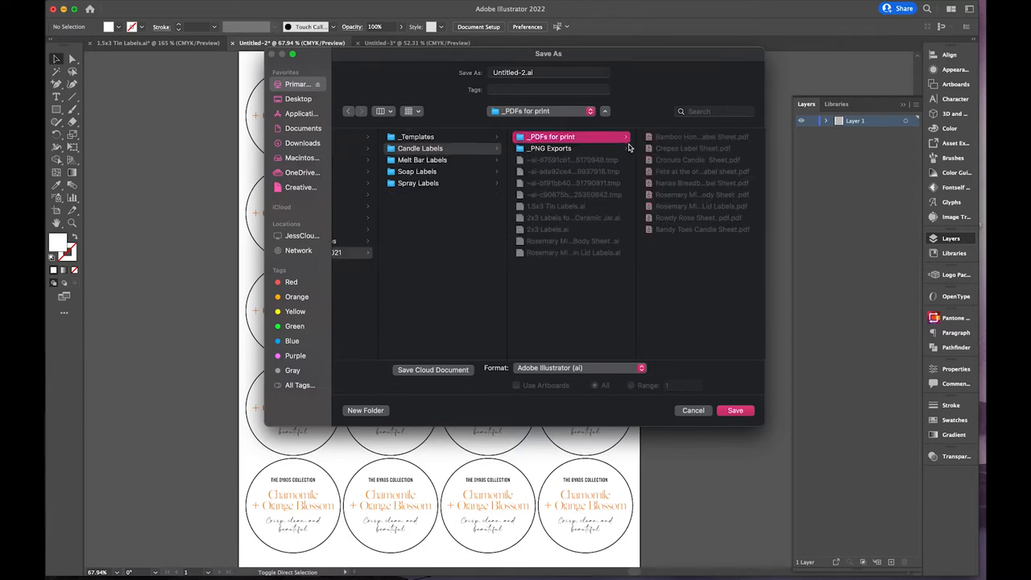
mouse_move(734, 174)
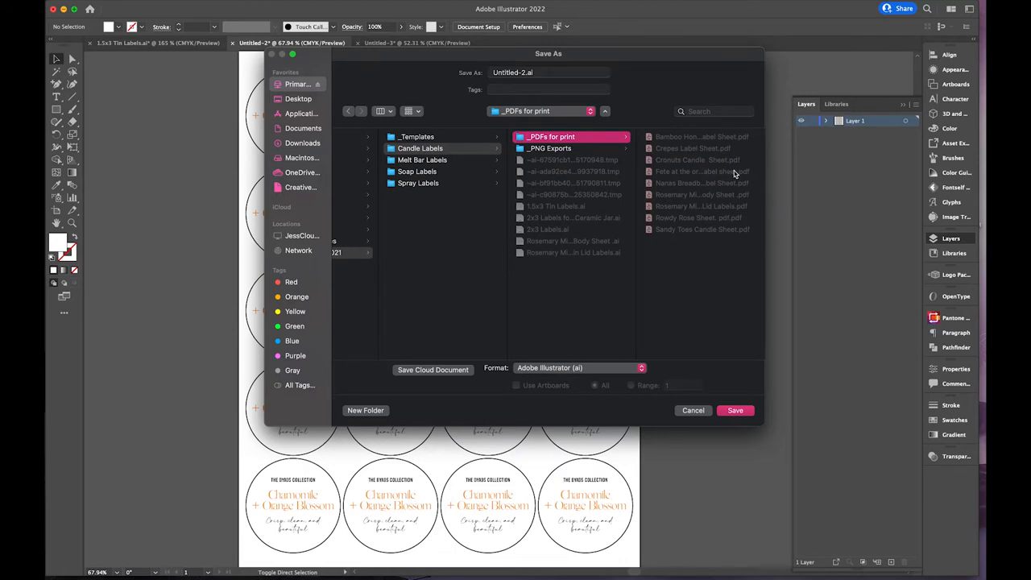
mouse_move(779, 146)
text(Cham and Orange)
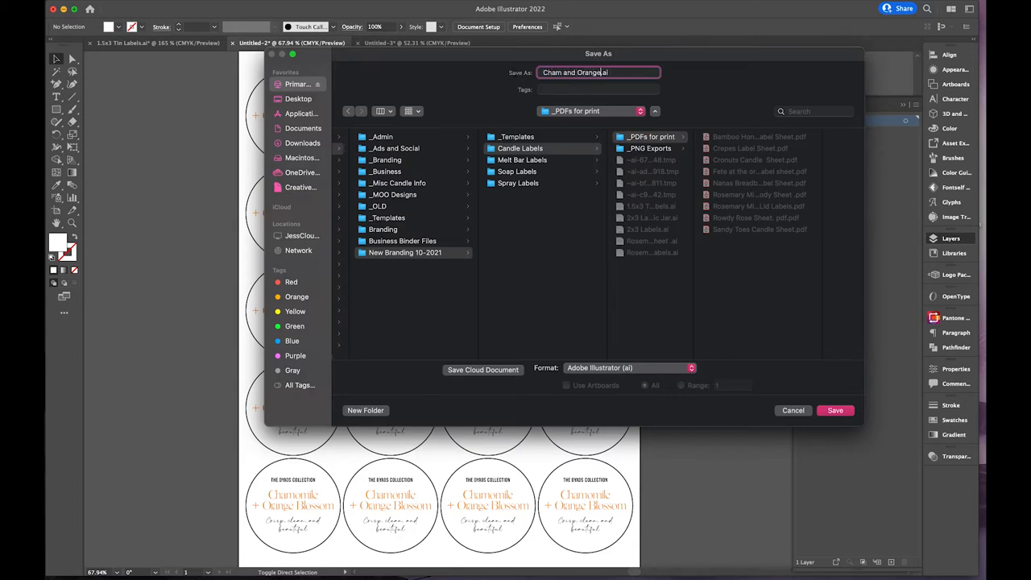
text(bloss tin)
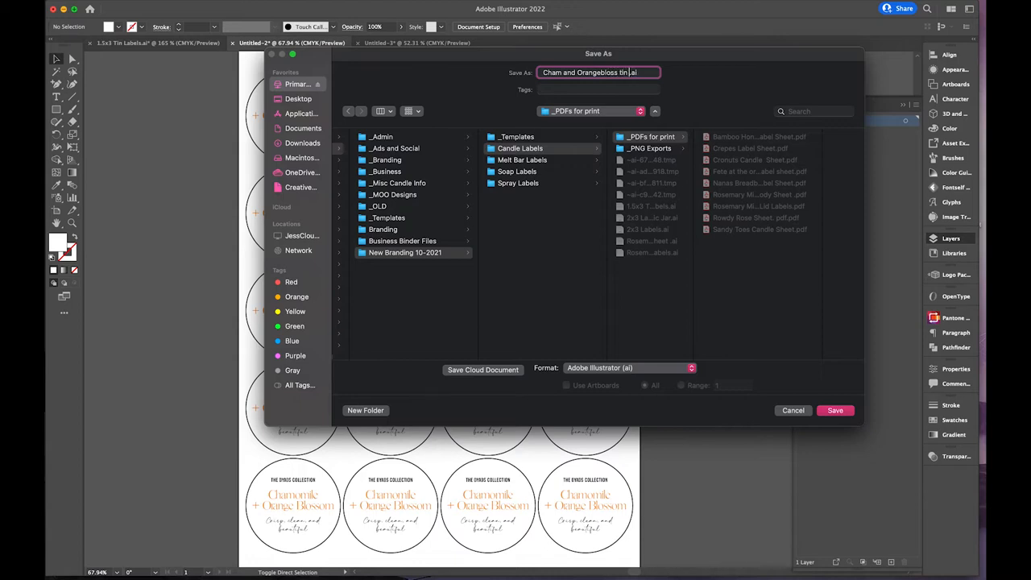
key(Backspace)
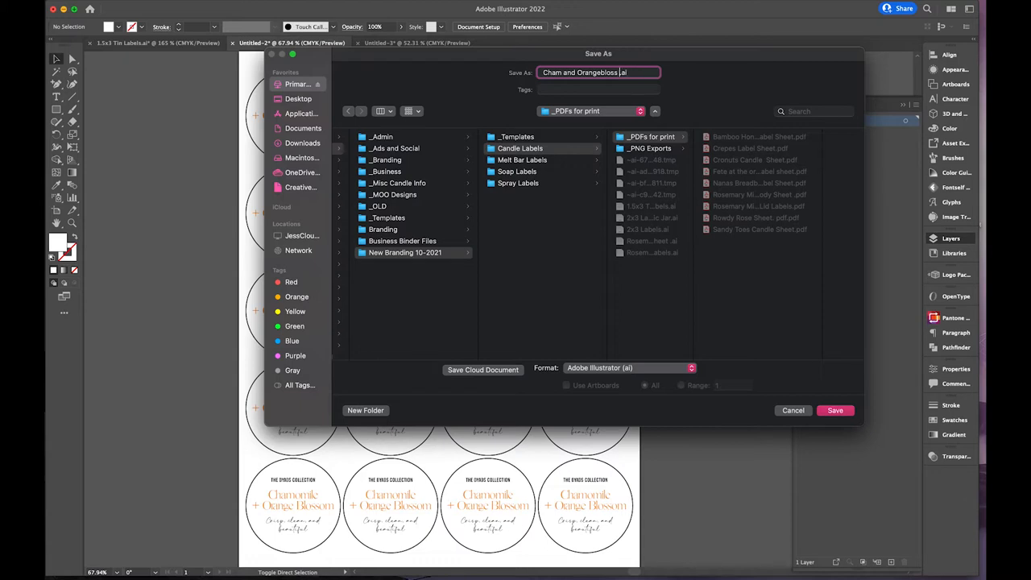
text(Tin Lid)
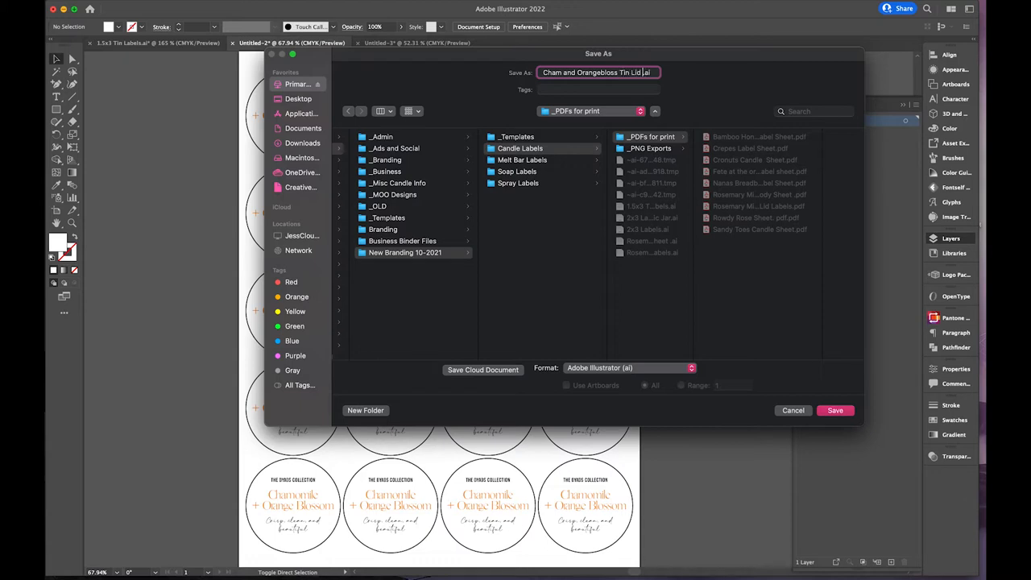
text(sheet)
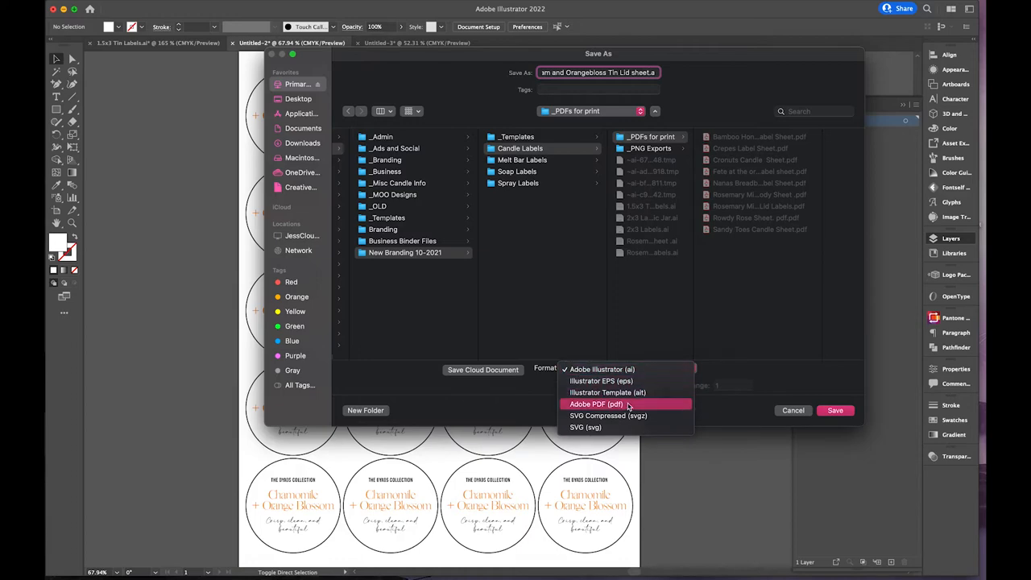
click(592, 403)
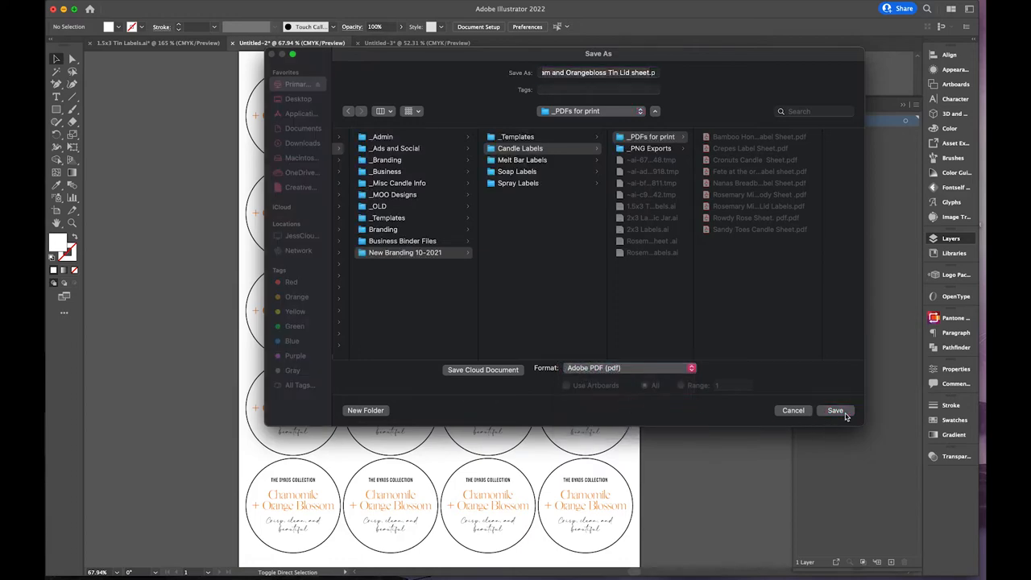
click(835, 410)
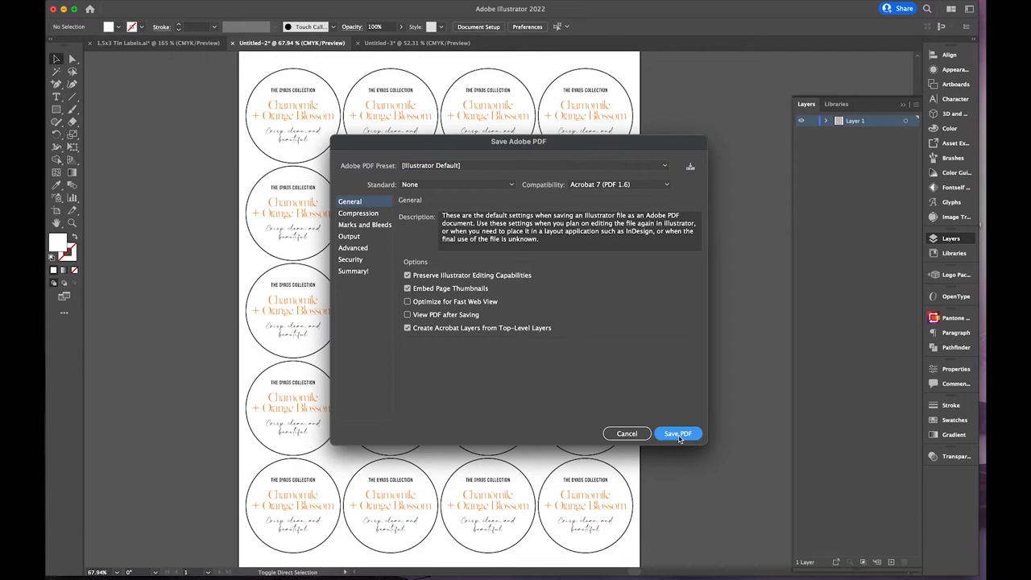
click(677, 433)
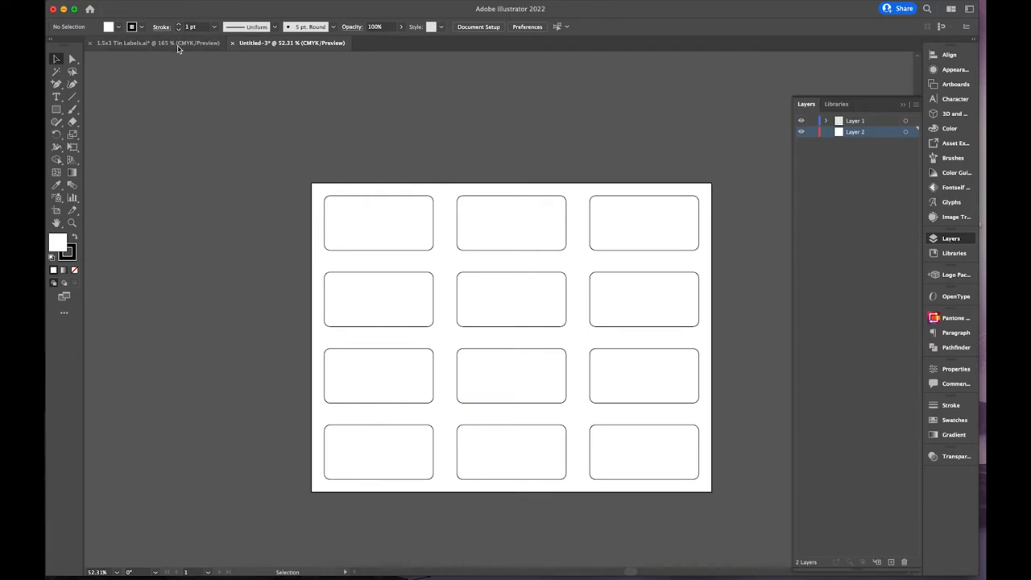
mouse_move(179, 50)
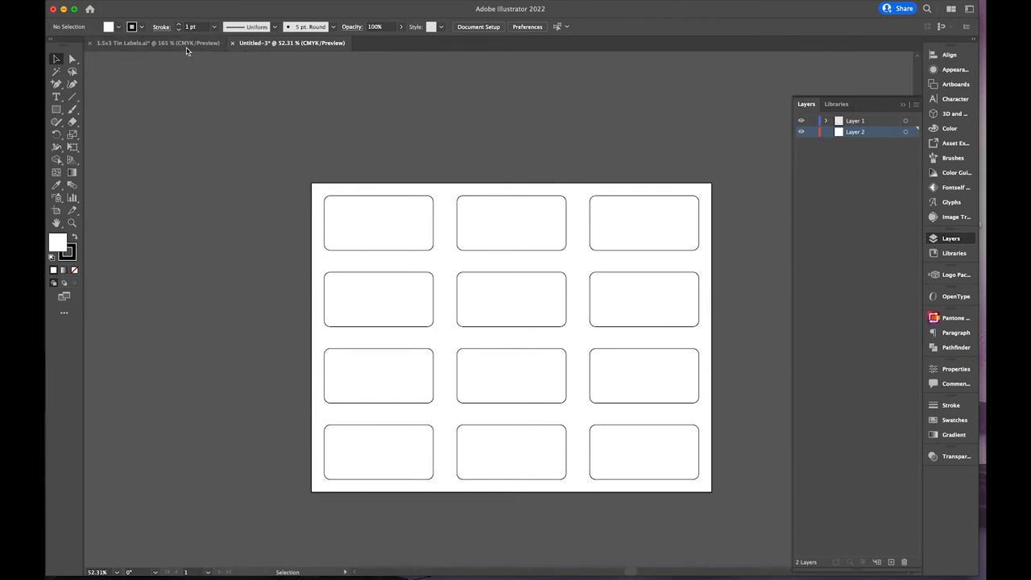
- Switch to the 1.5x3 Tin Labels document to get the body label artwork
click(145, 44)
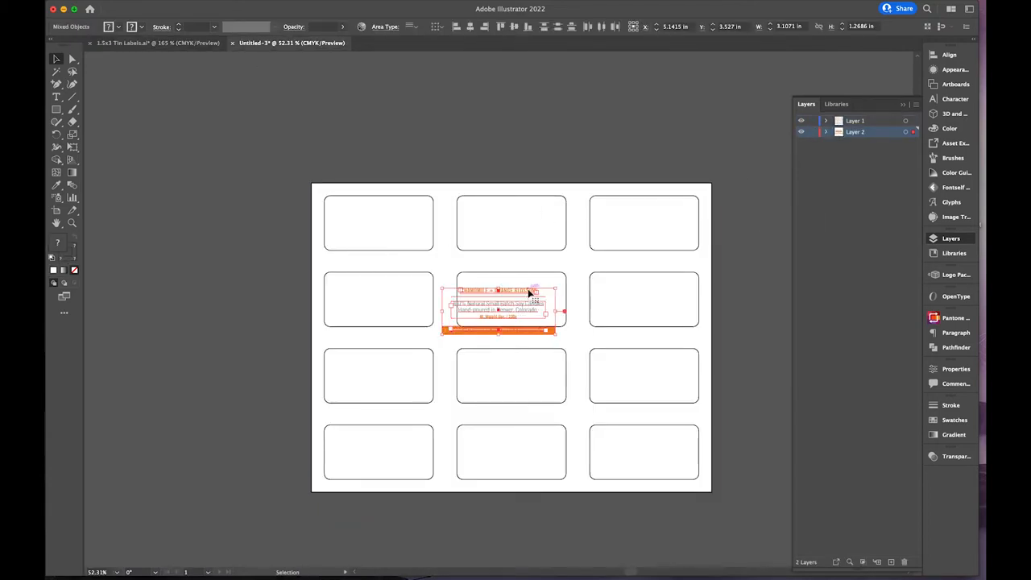
- Move the body label into the top-left rectangle, then copy it across and down the sheet
drag(497, 304, 378, 222)
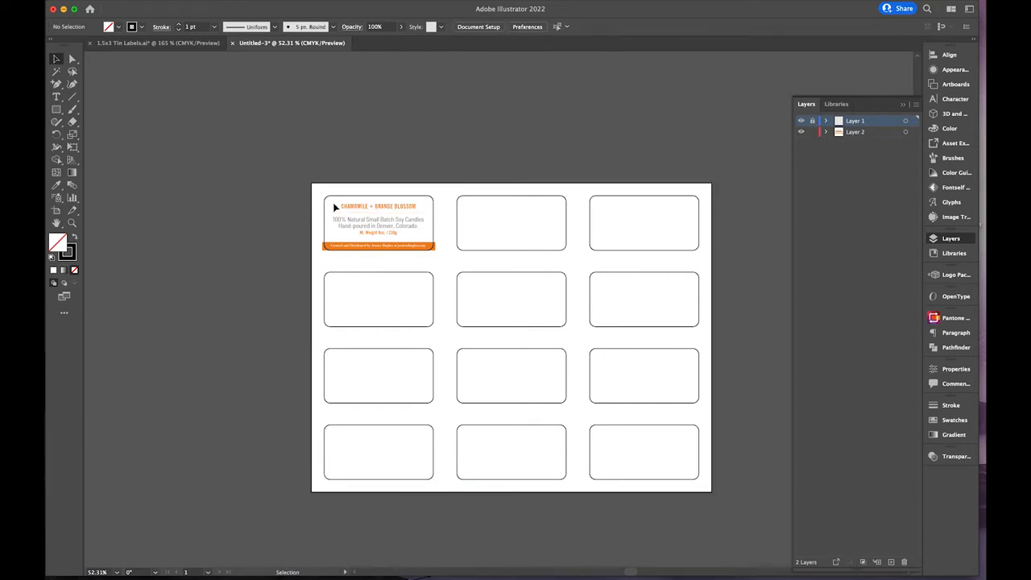
click(379, 225)
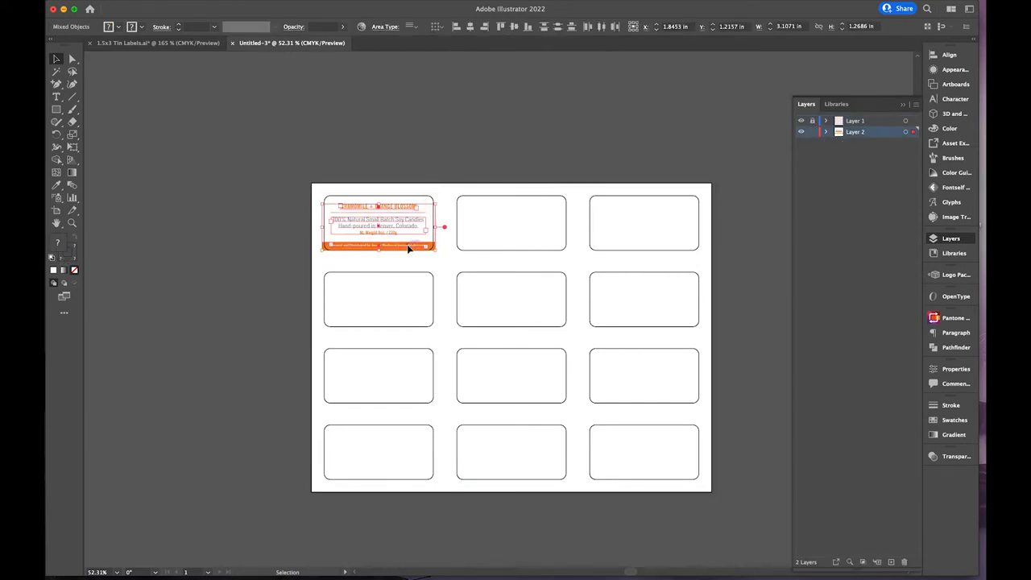
drag(378, 223, 511, 223)
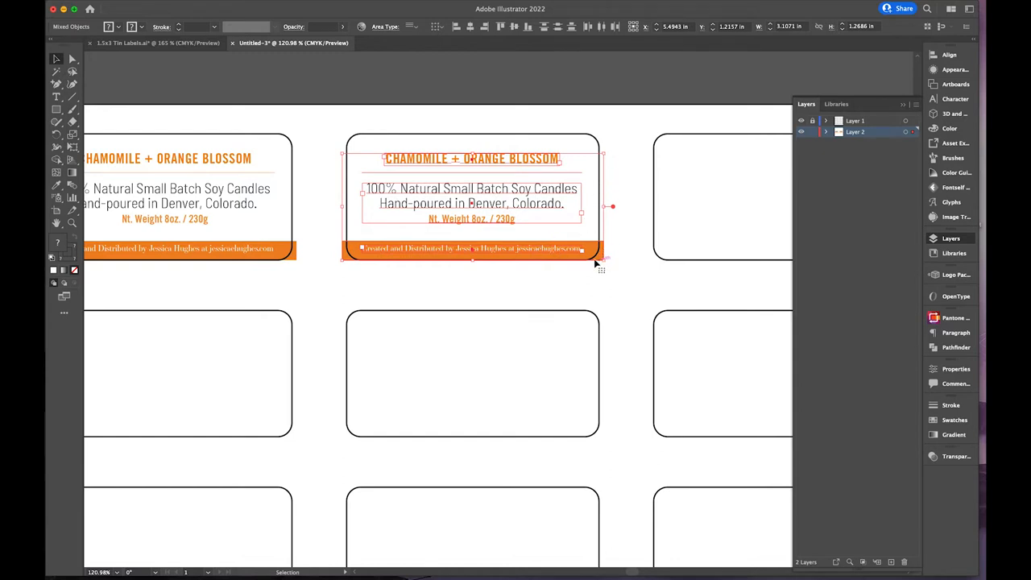
mouse_move(565, 281)
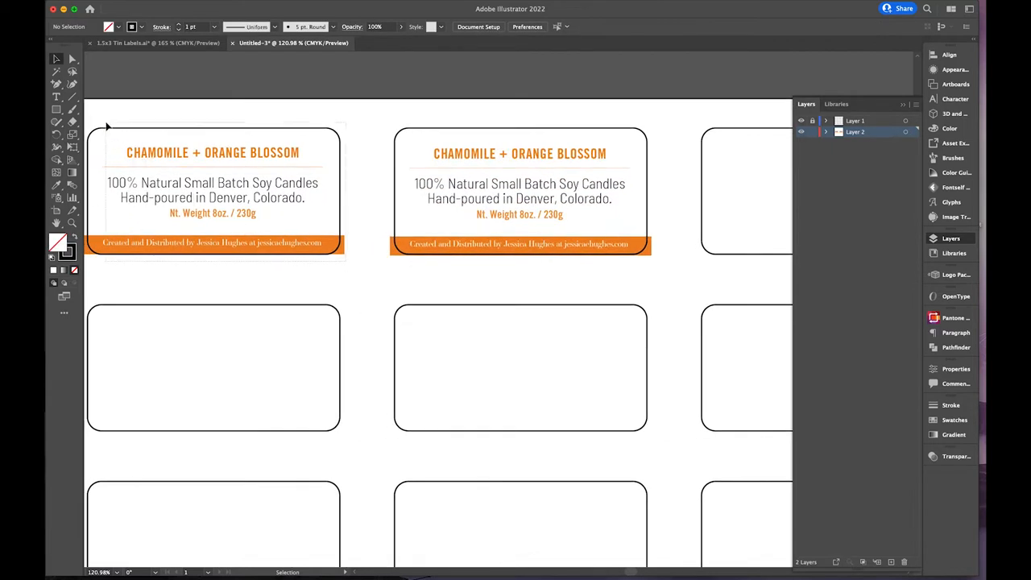
click(213, 193)
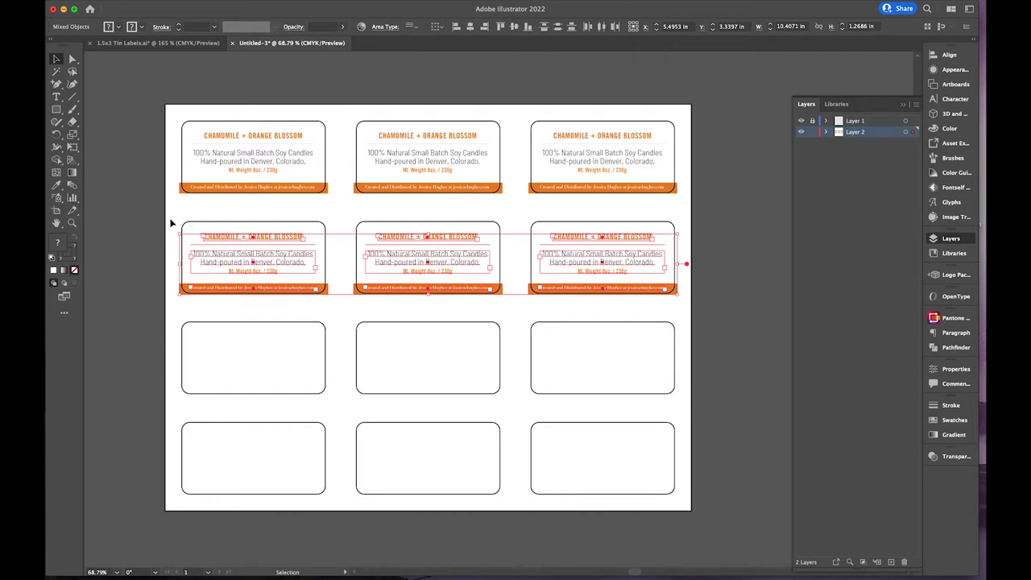
mouse_move(588, 287)
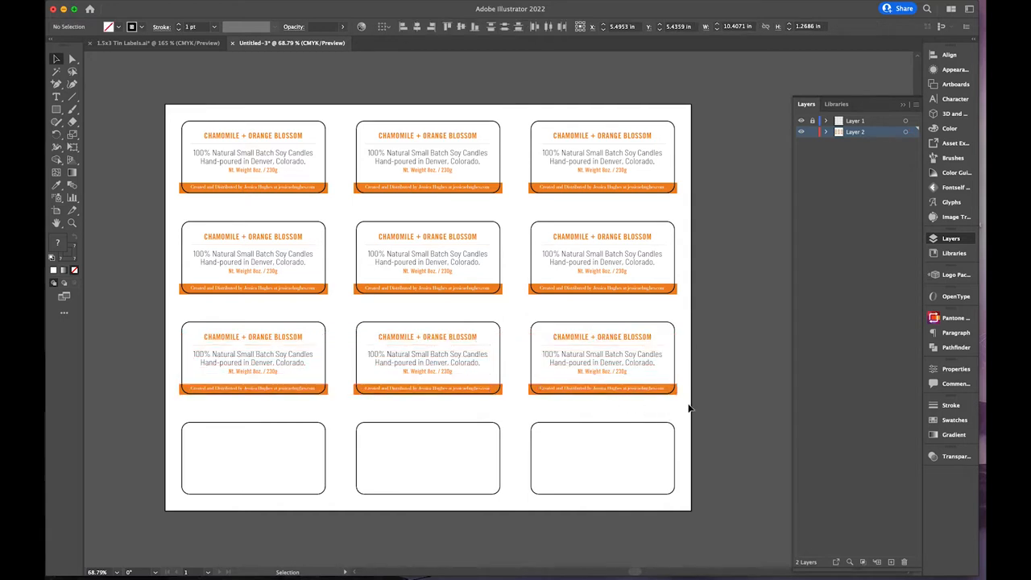
click(235, 339)
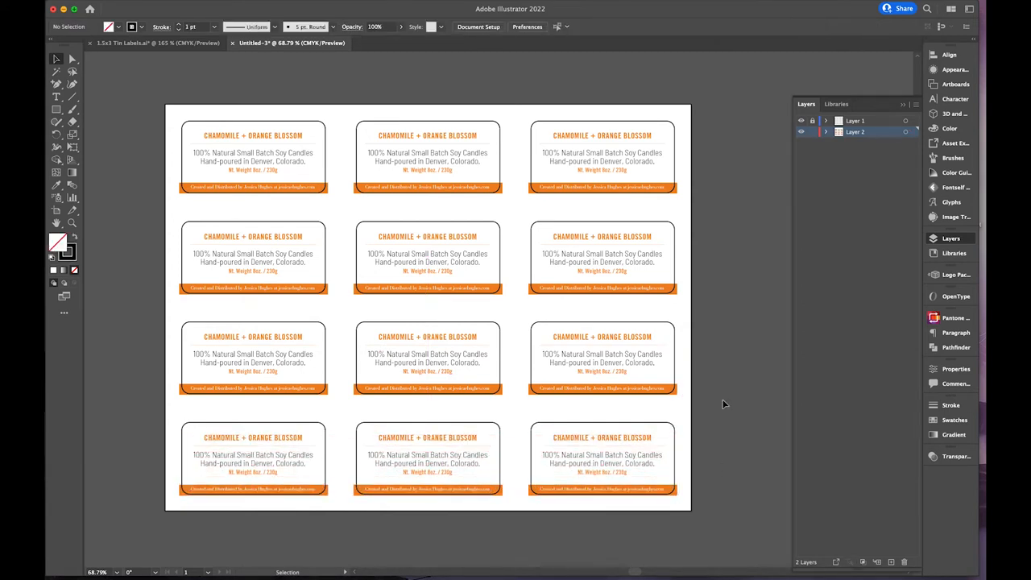
mouse_move(732, 327)
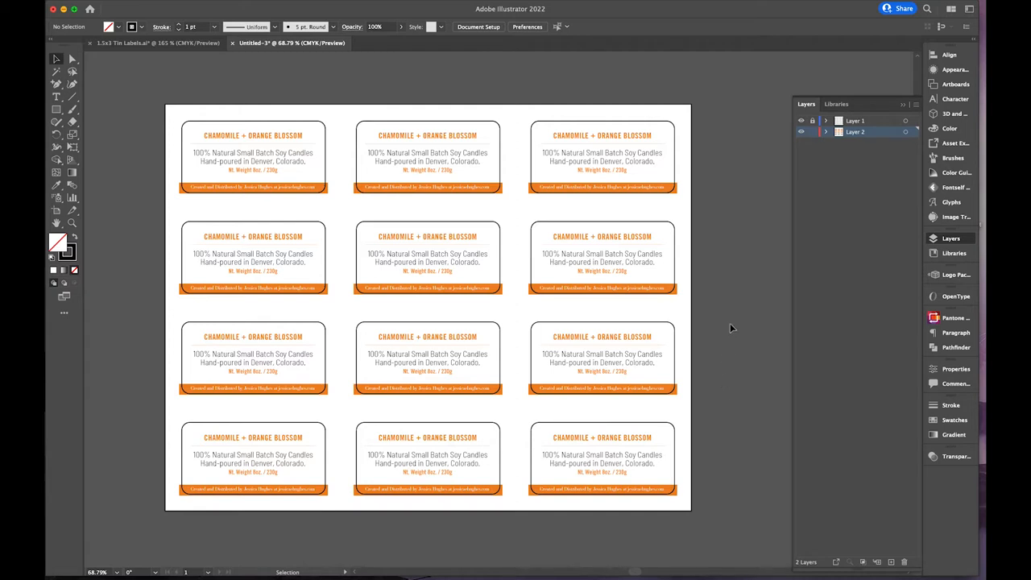
mouse_move(716, 236)
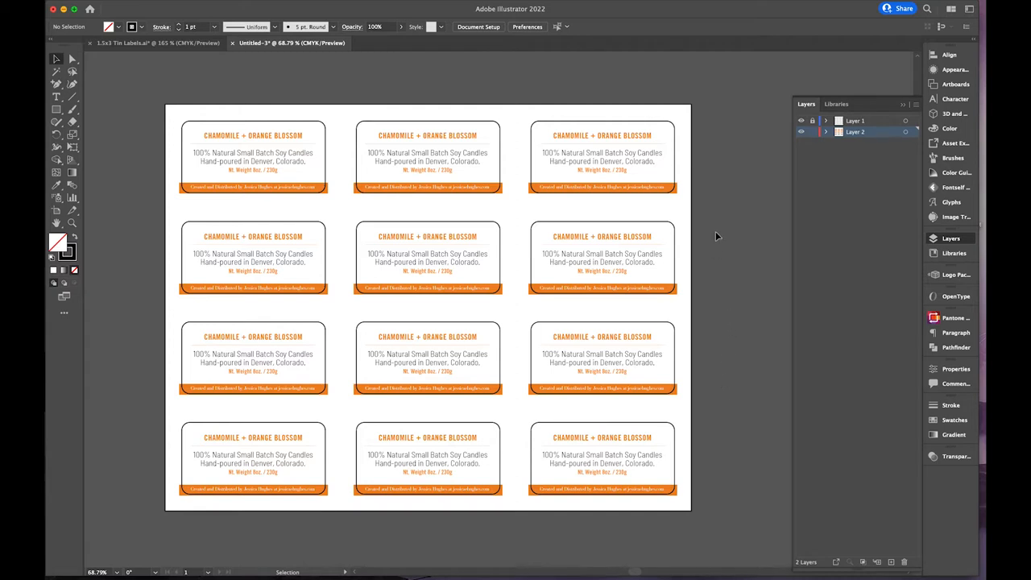
mouse_move(791, 158)
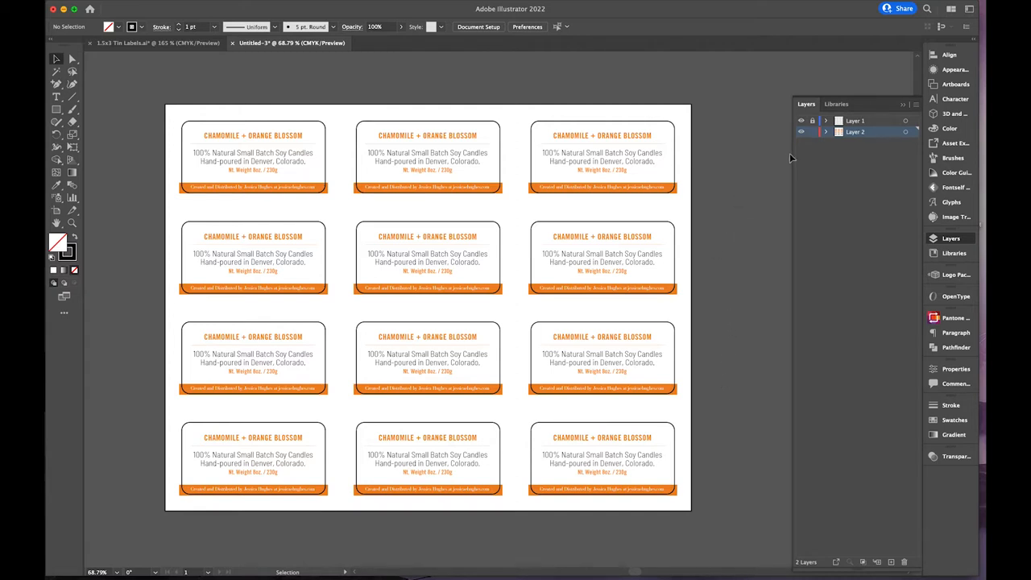
- Turn off Layer 1's visibility to hide the rounded-rectangle template outlines
click(800, 120)
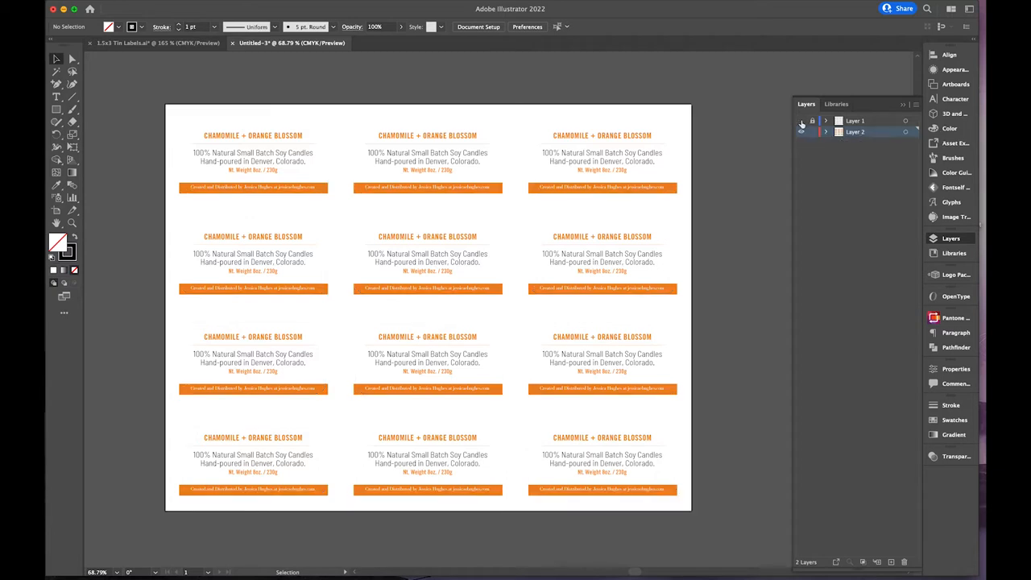
click(801, 120)
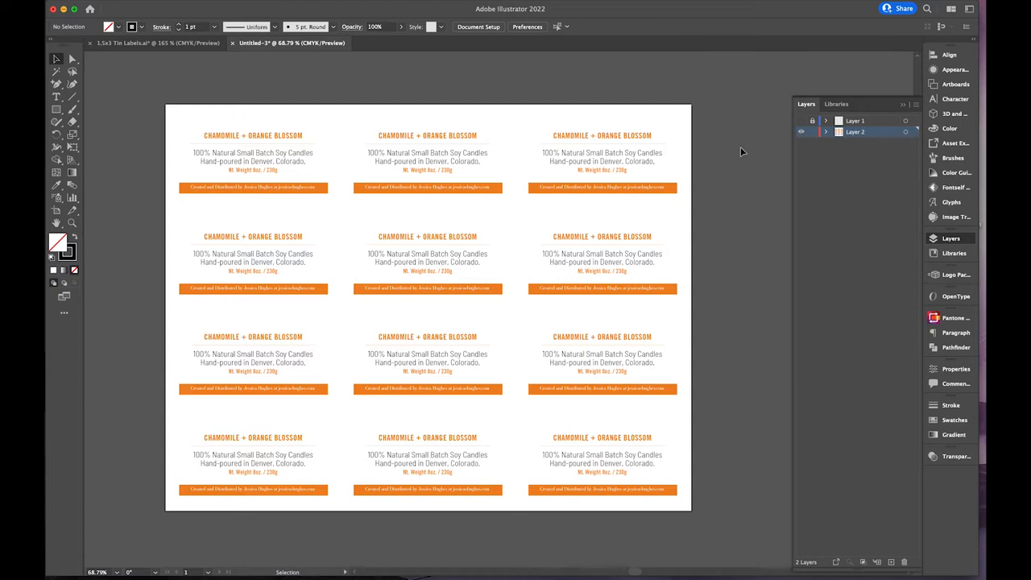
mouse_move(251, 73)
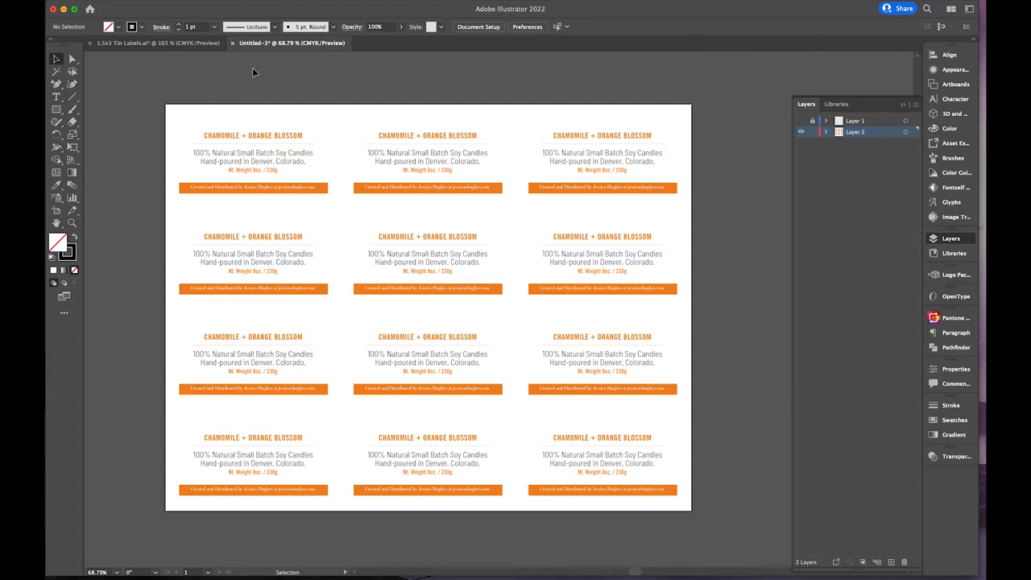
- Name the 12-up body label sheet and save it as an Adobe PDF with default settings
key(cmd+s)
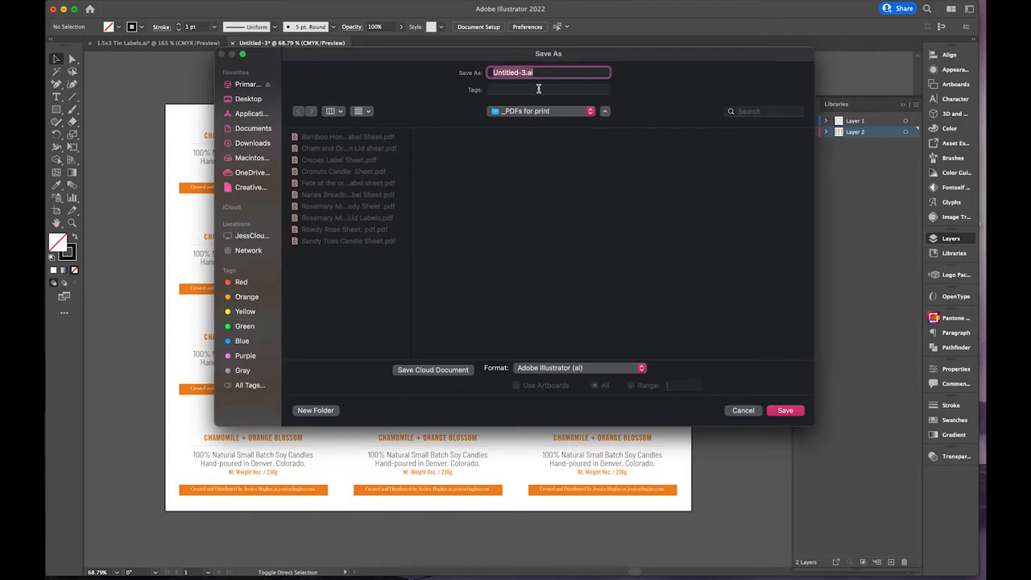
text(chai)
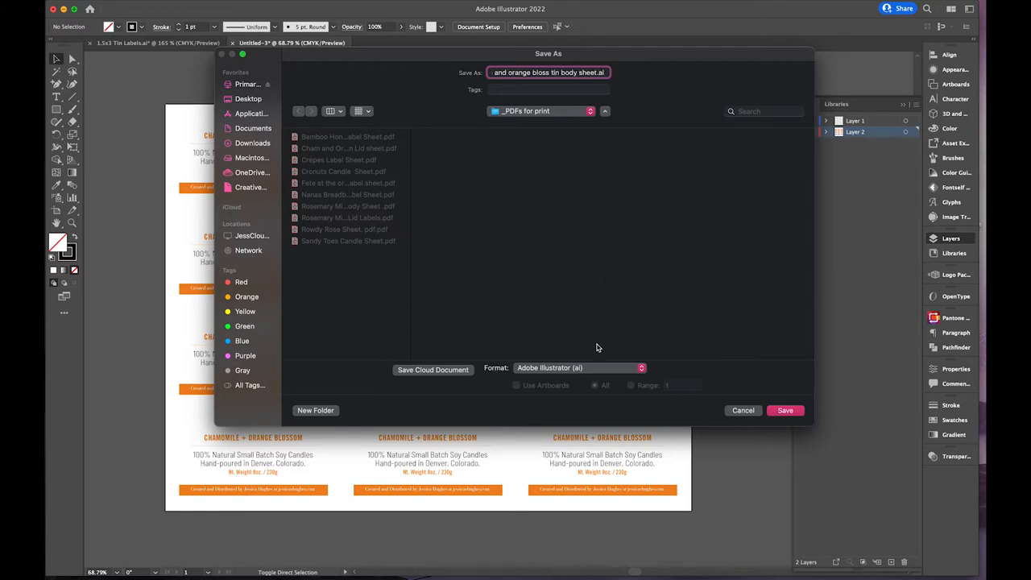
click(578, 368)
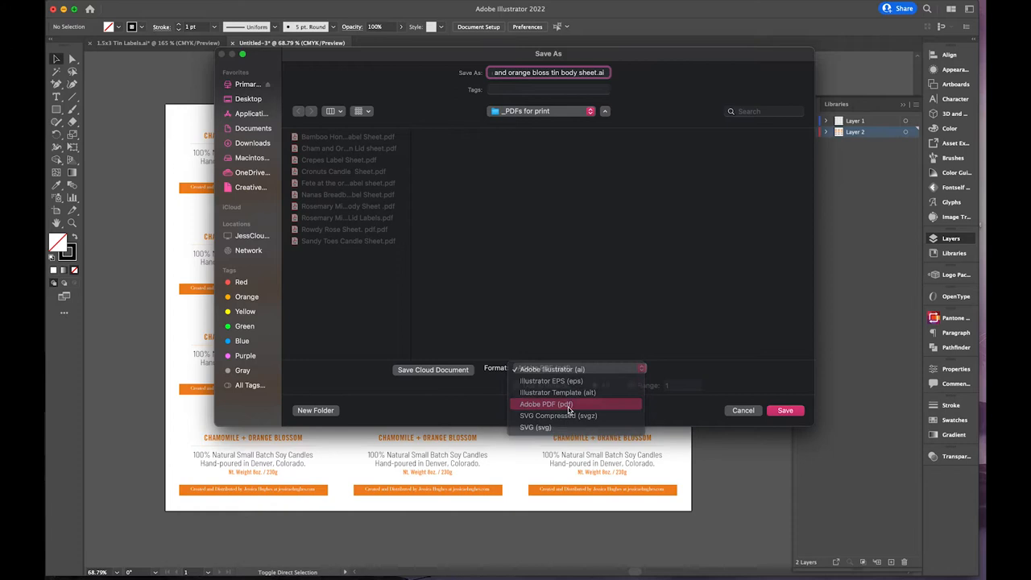
click(544, 404)
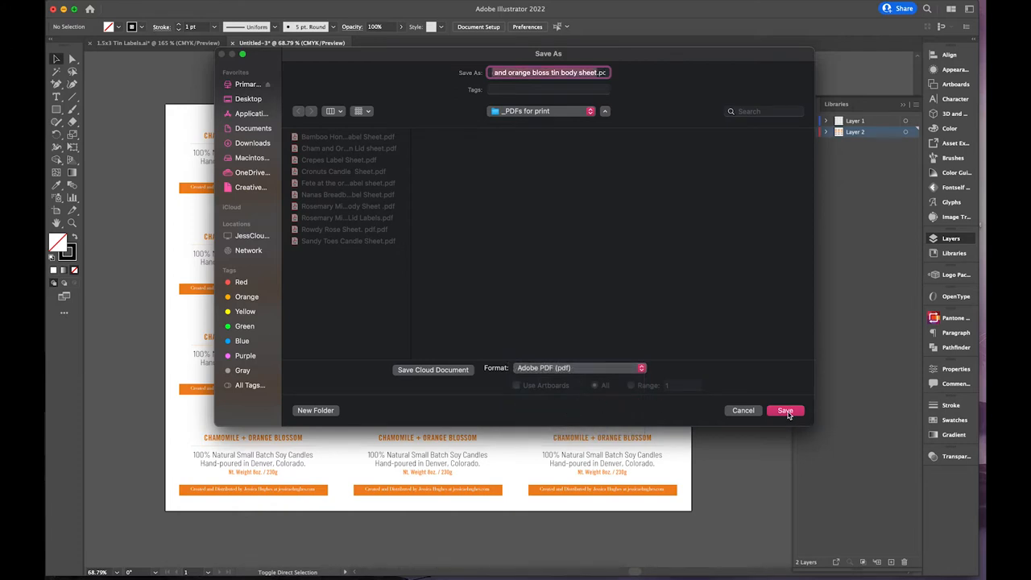
click(785, 410)
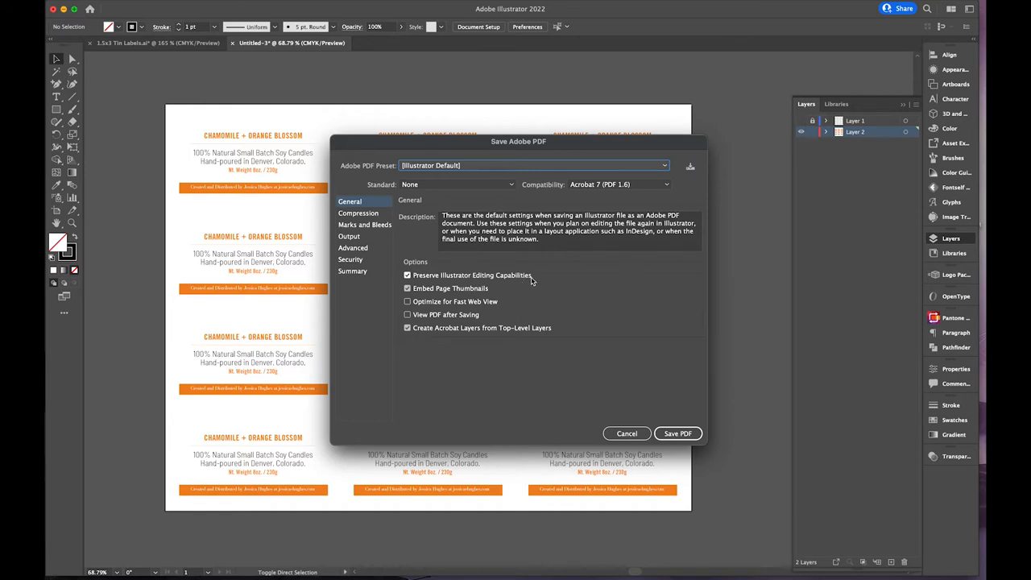
mouse_move(499, 277)
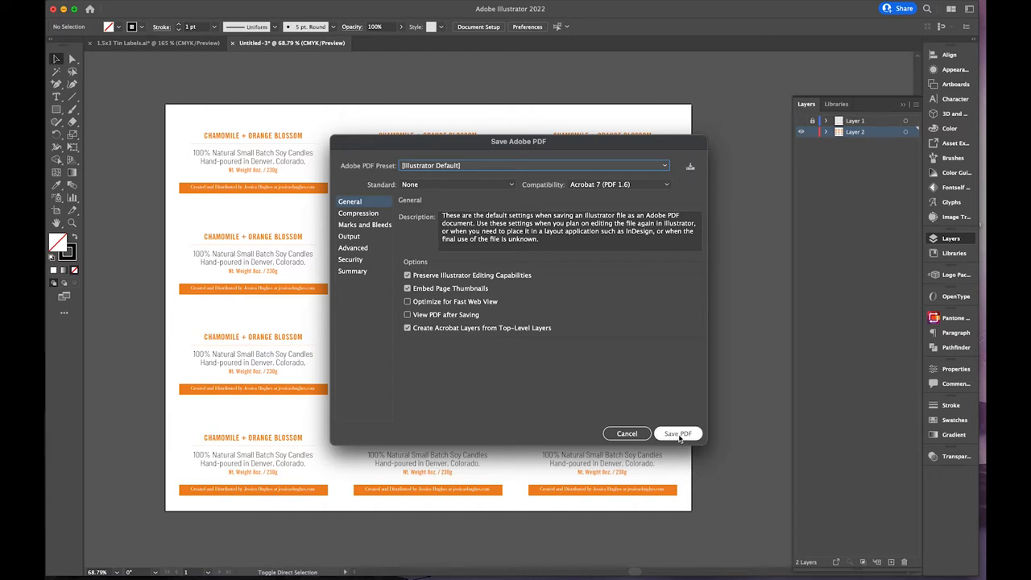
click(678, 433)
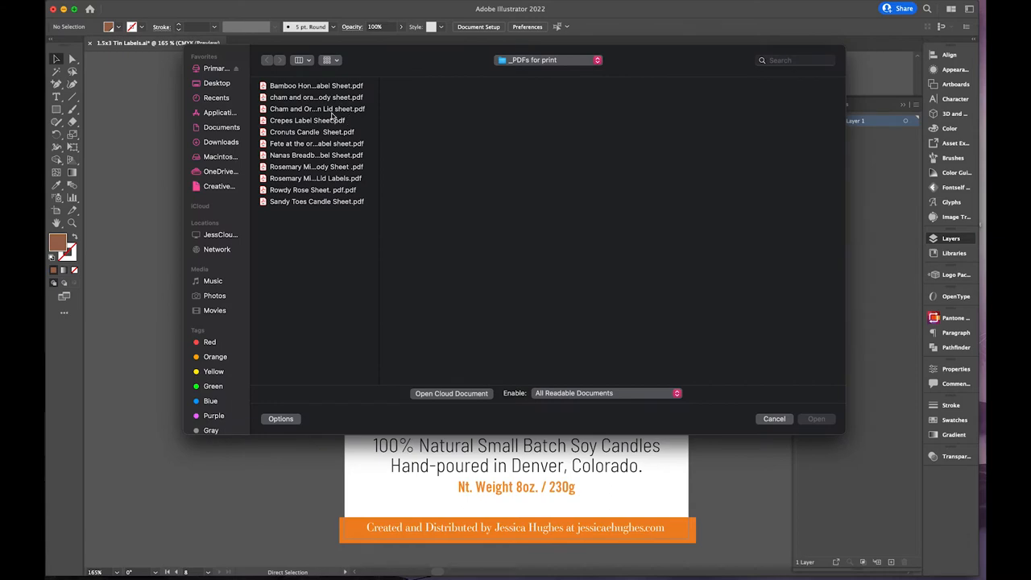
- Open the Cham and Orangebloss Tin Lid sheet PDF in Illustrator
click(314, 108)
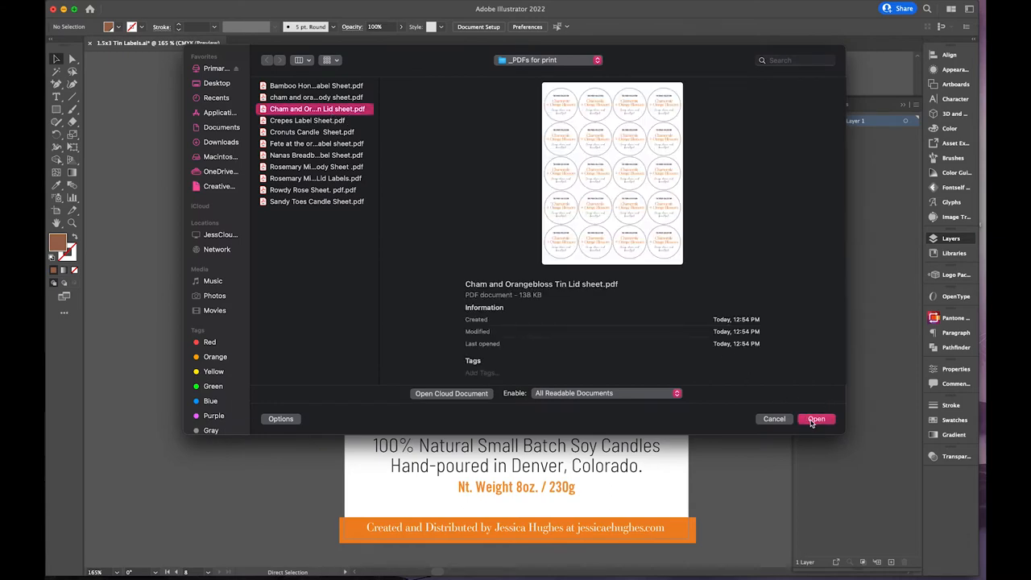
click(817, 419)
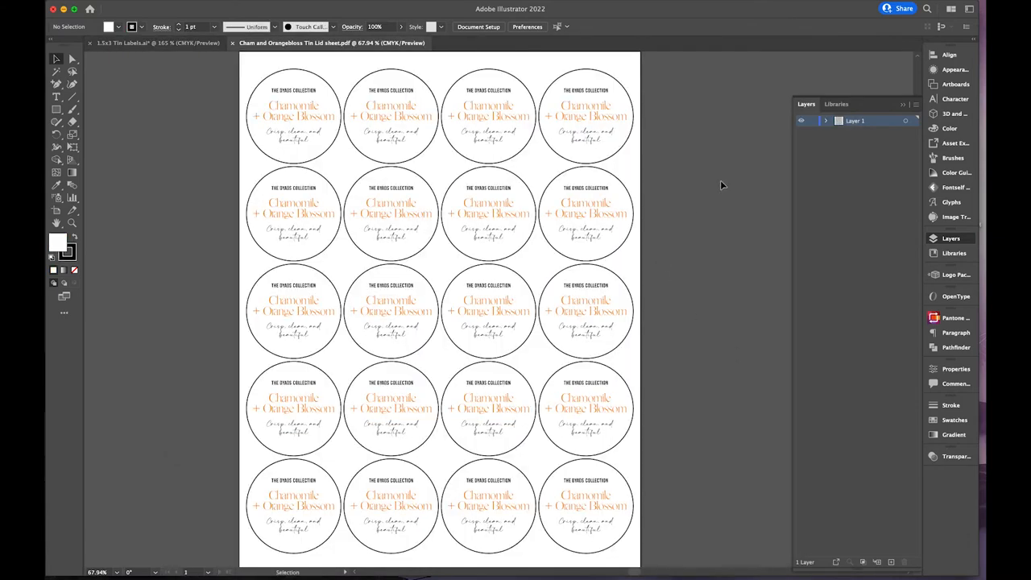
click(825, 120)
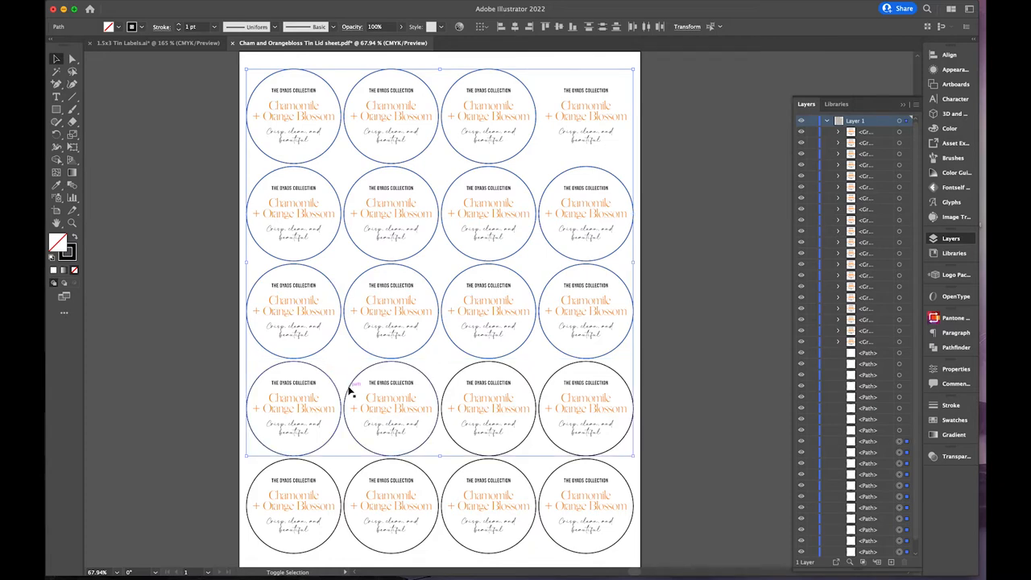
mouse_move(583, 379)
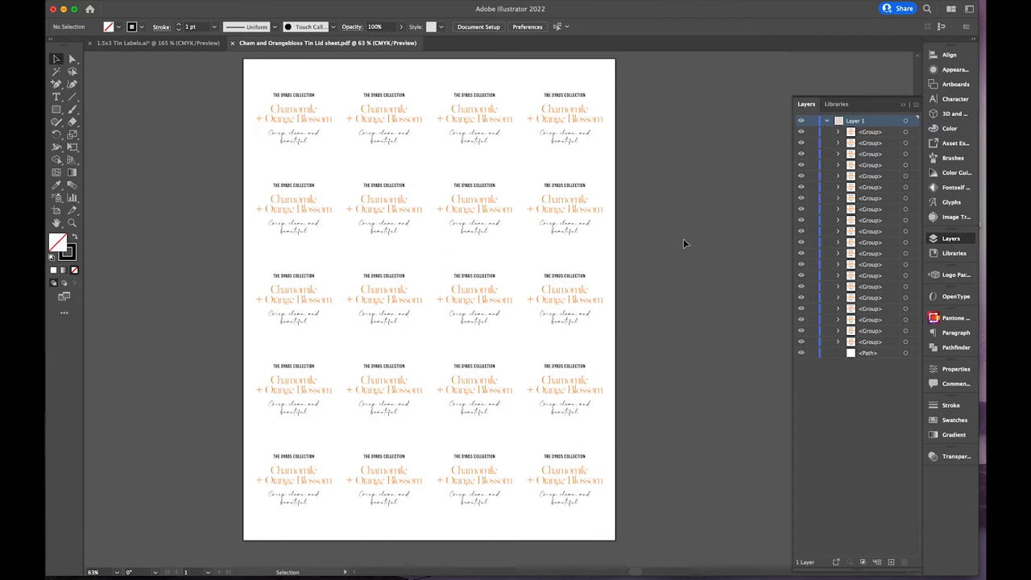
mouse_move(219, 159)
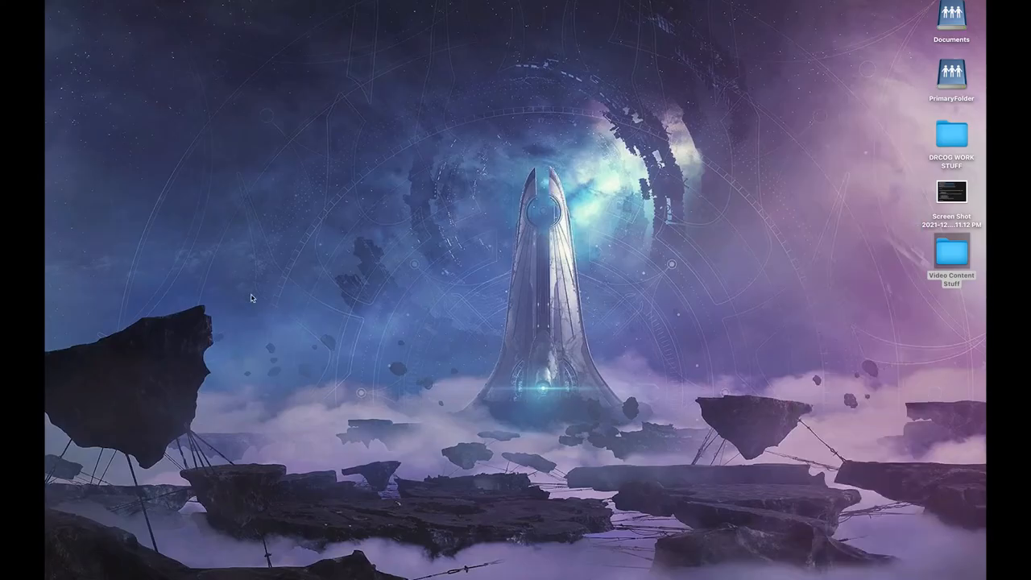
mouse_move(145, 554)
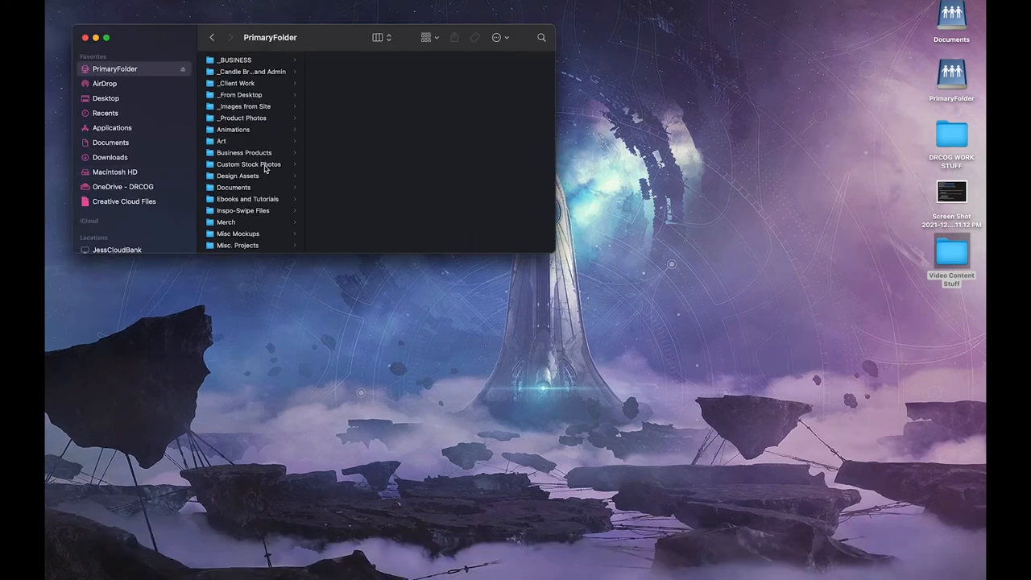
- In Finder, select both cham sheet PDFs in _PDFs for print and open them
click(250, 71)
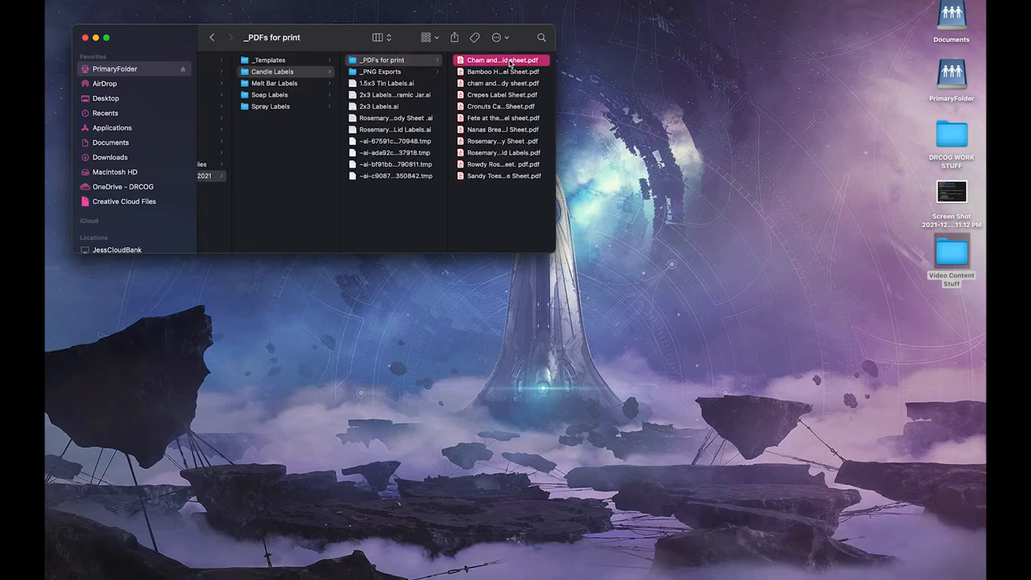
click(376, 83)
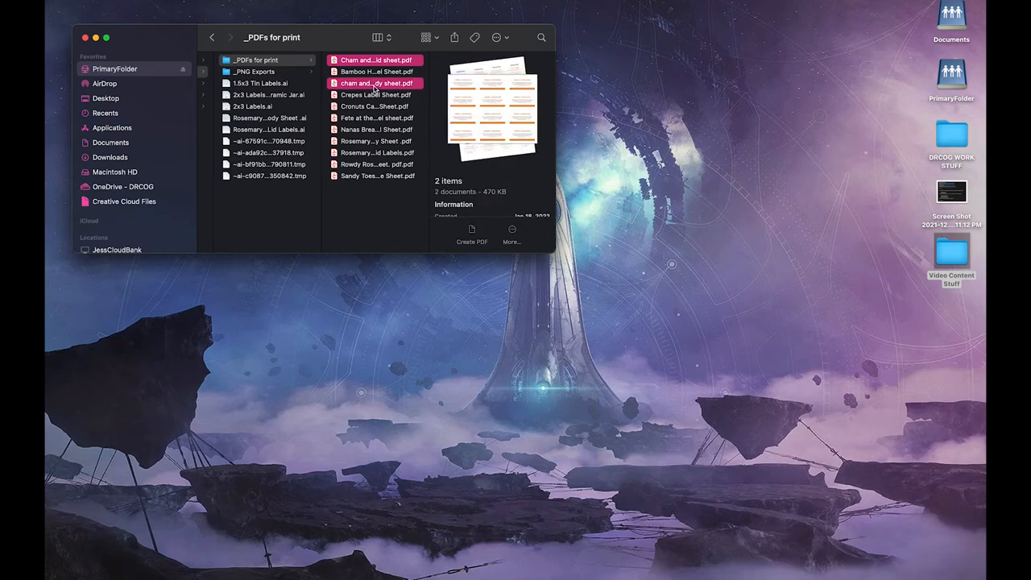
mouse_move(414, 103)
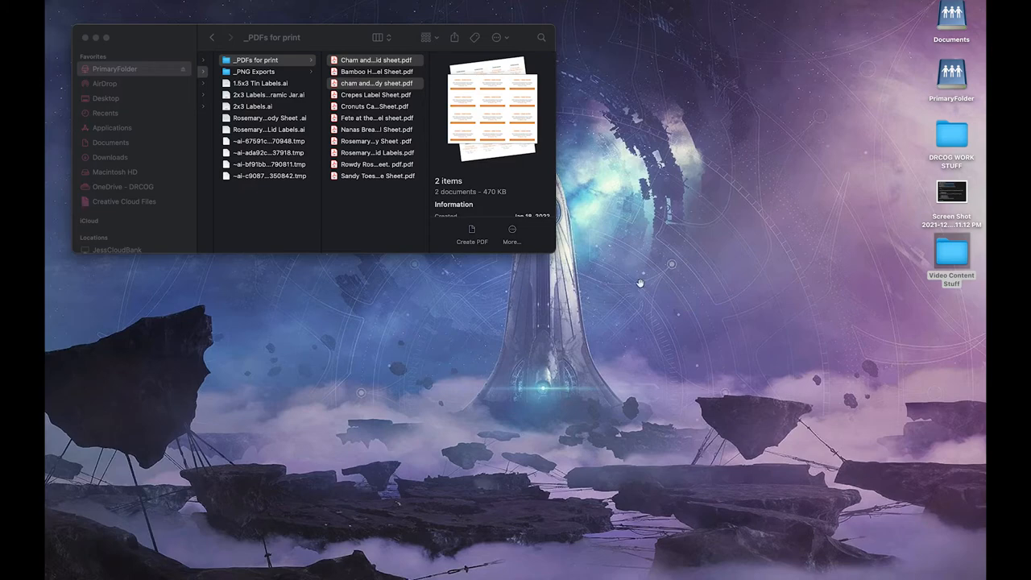
double_click(379, 83)
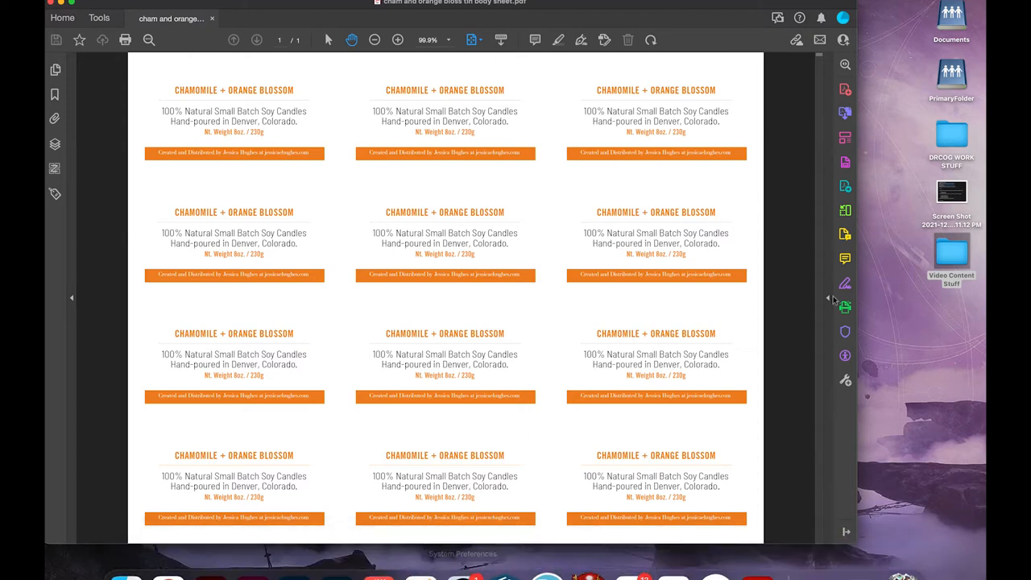
mouse_move(760, 560)
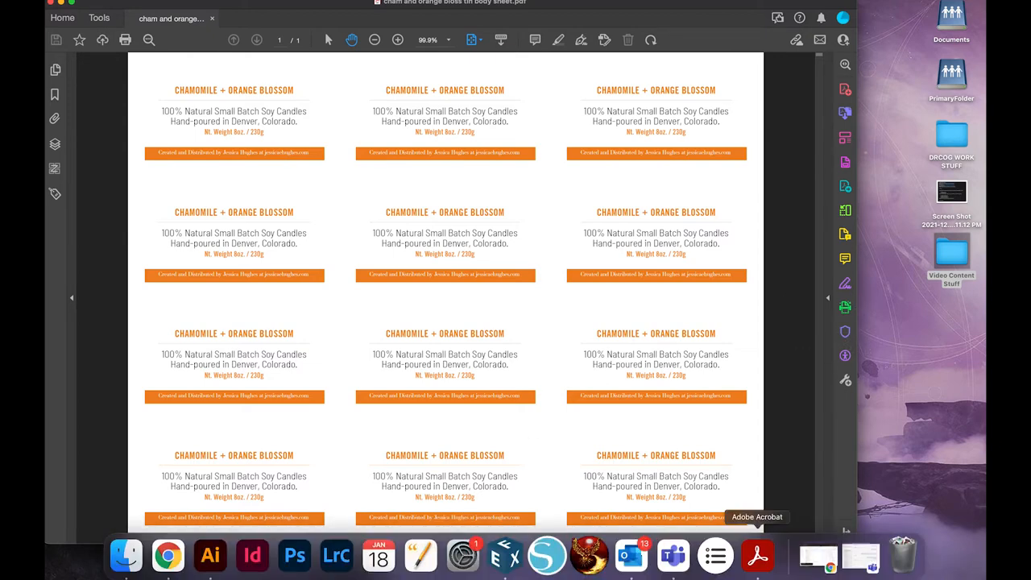